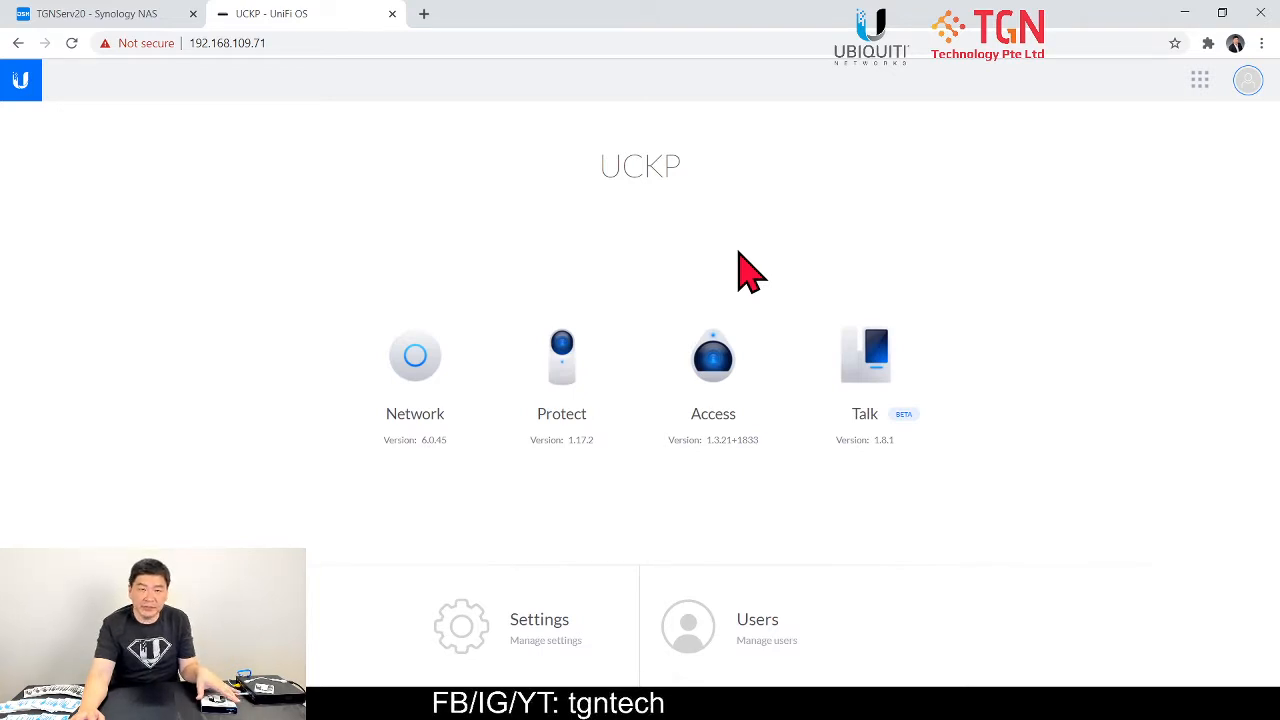
mouse_move(560, 360)
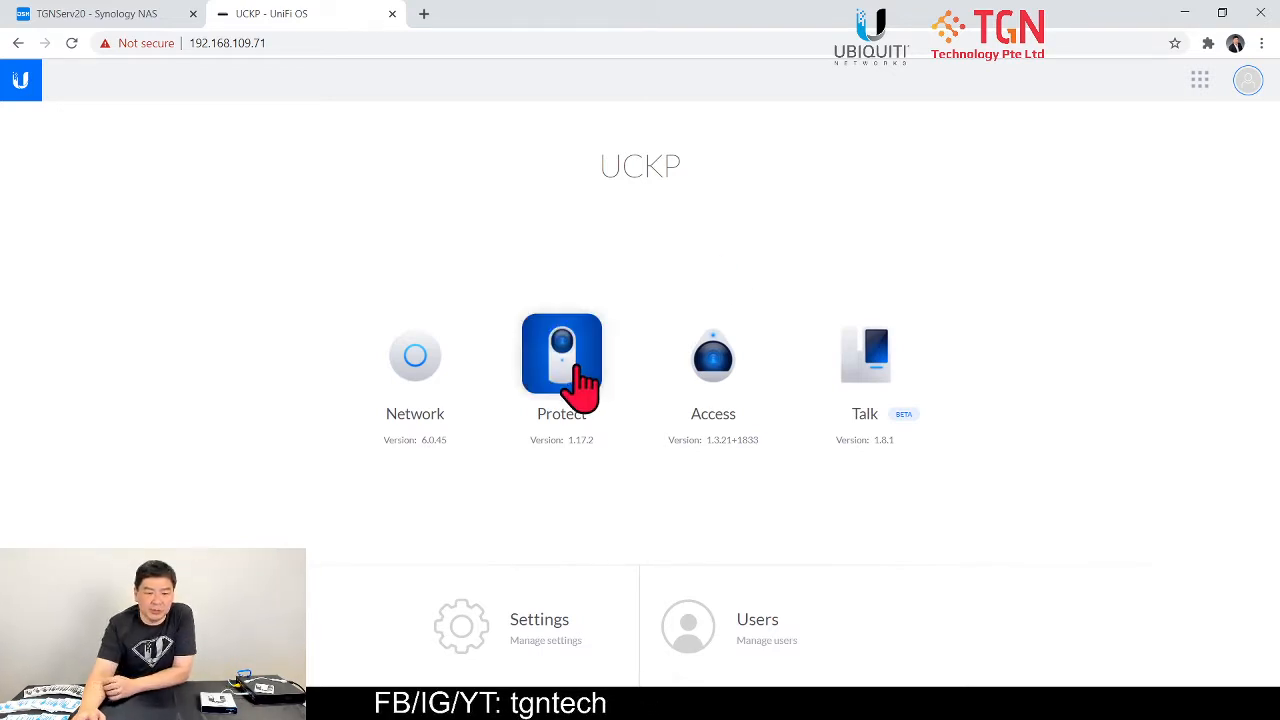
Launch the Protect application from the UniFi OS home page
click(560, 356)
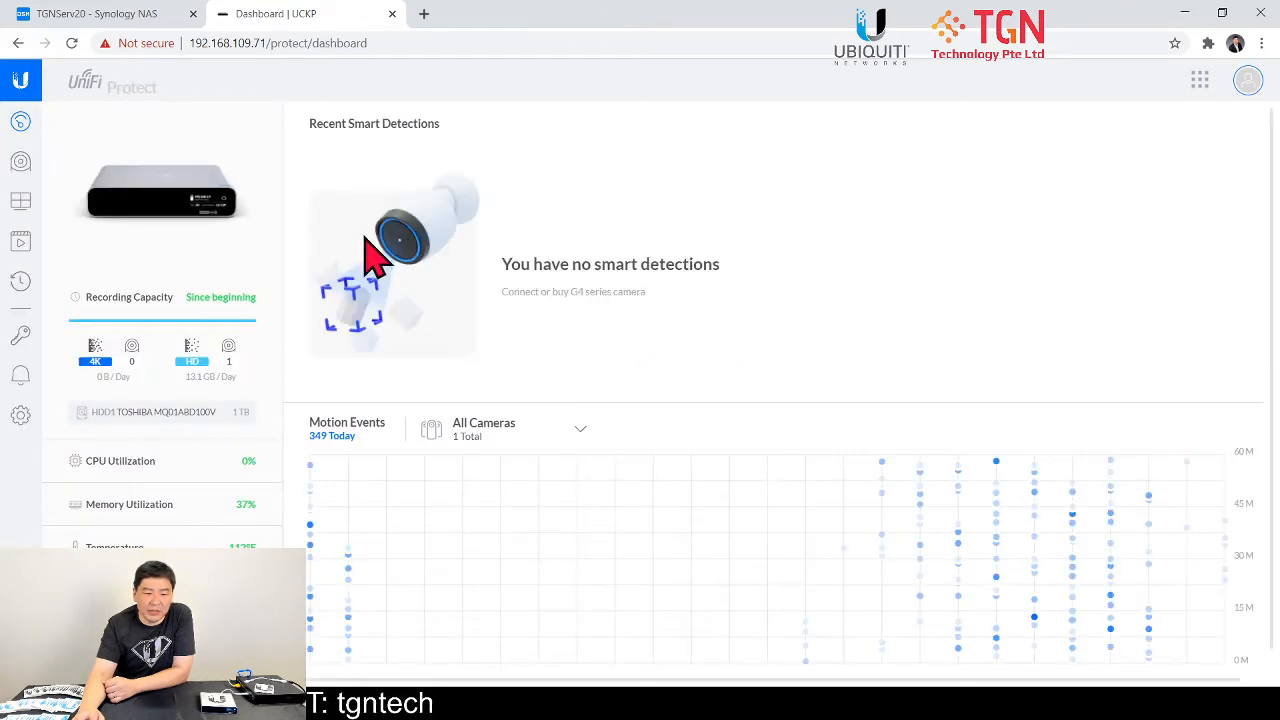
mouse_move(420, 244)
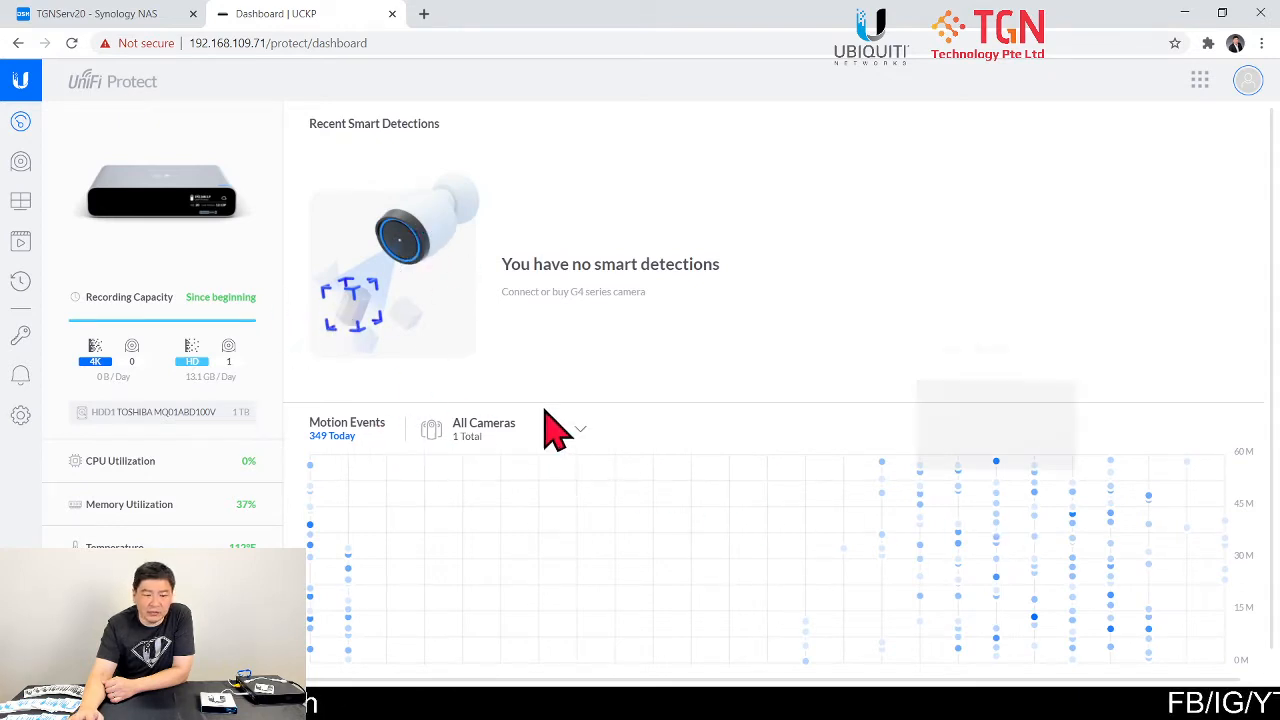
mouse_move(20, 180)
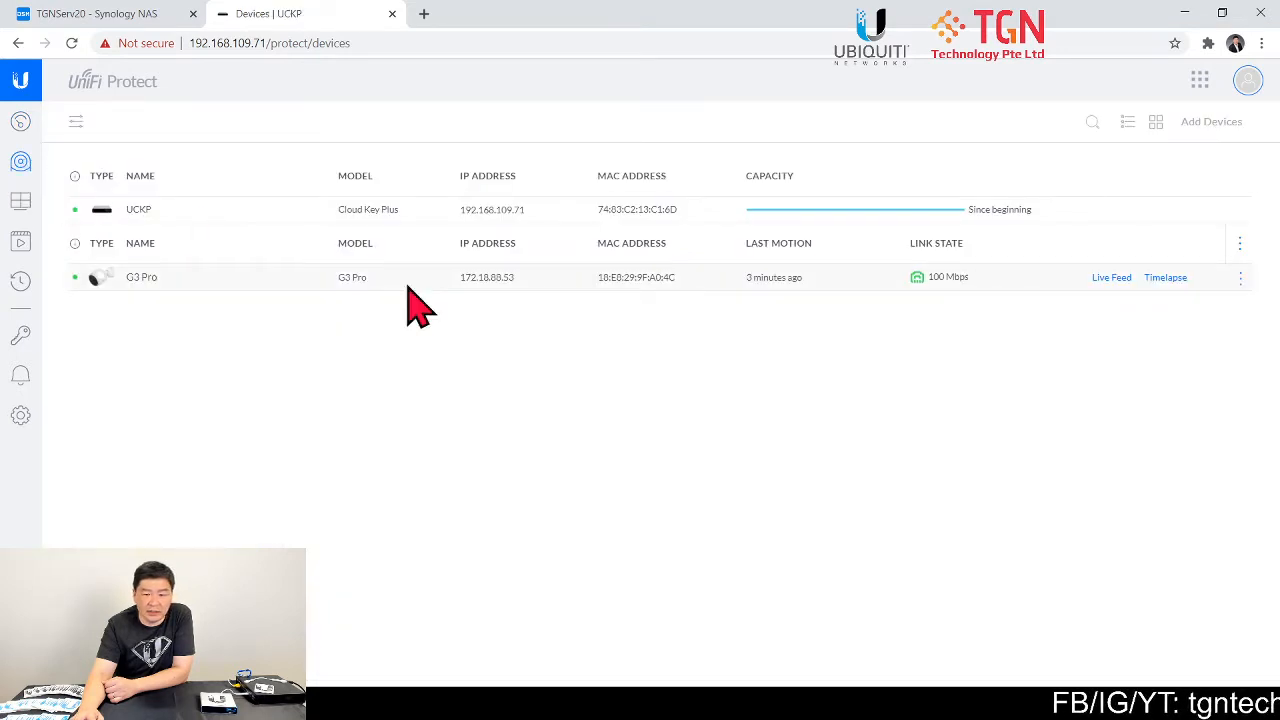
mouse_move(770, 280)
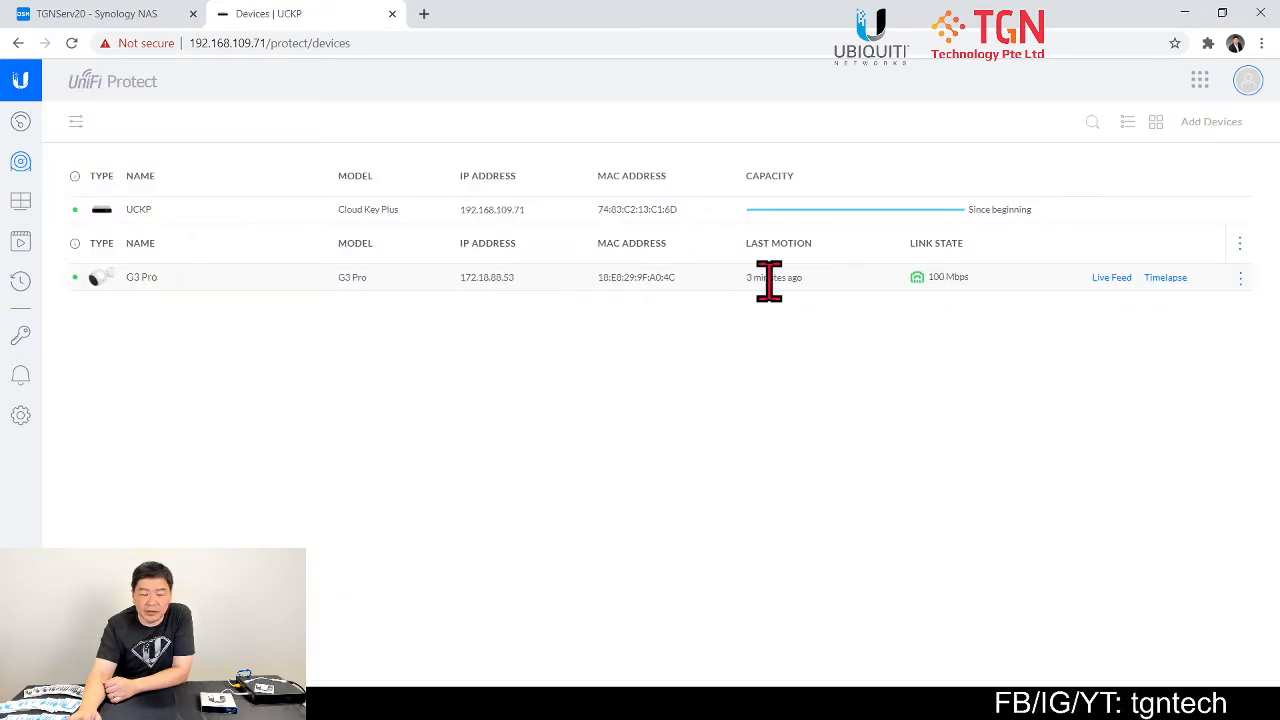
Enable RTSP High (1920x1080) in the G3 Pro's Manage settings and select its secure stream URL
click(140, 276)
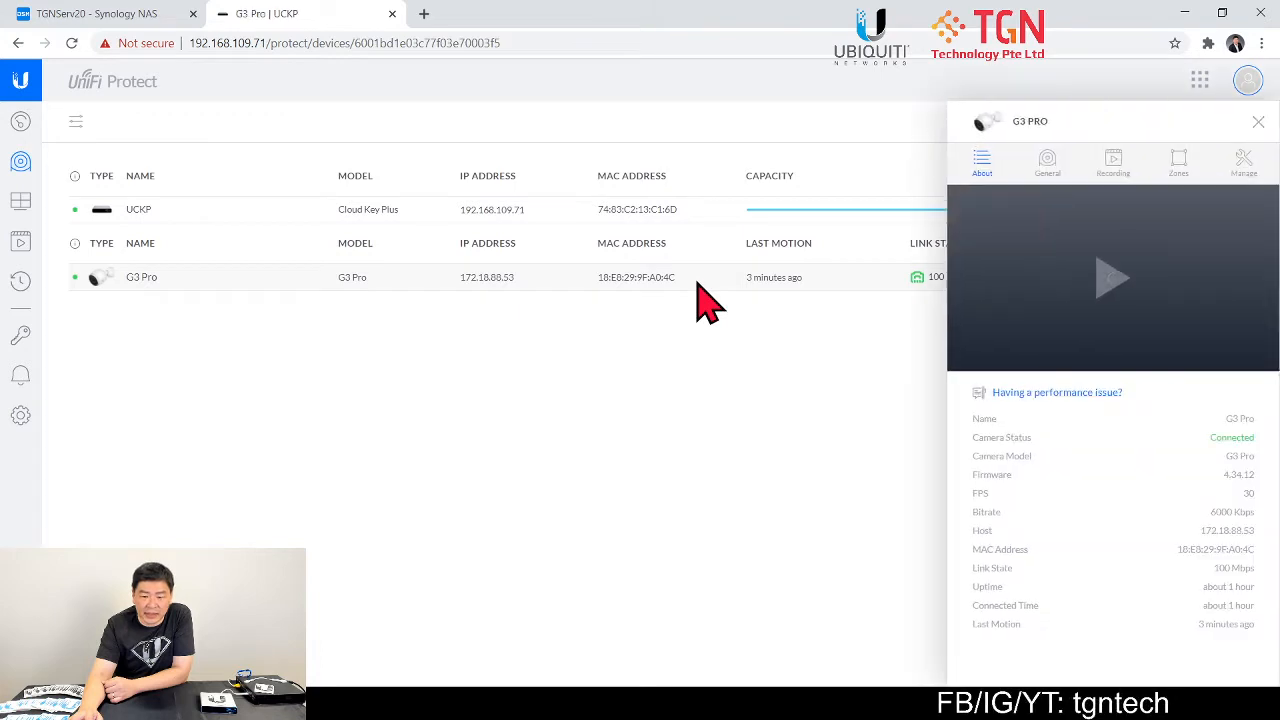
click(1112, 278)
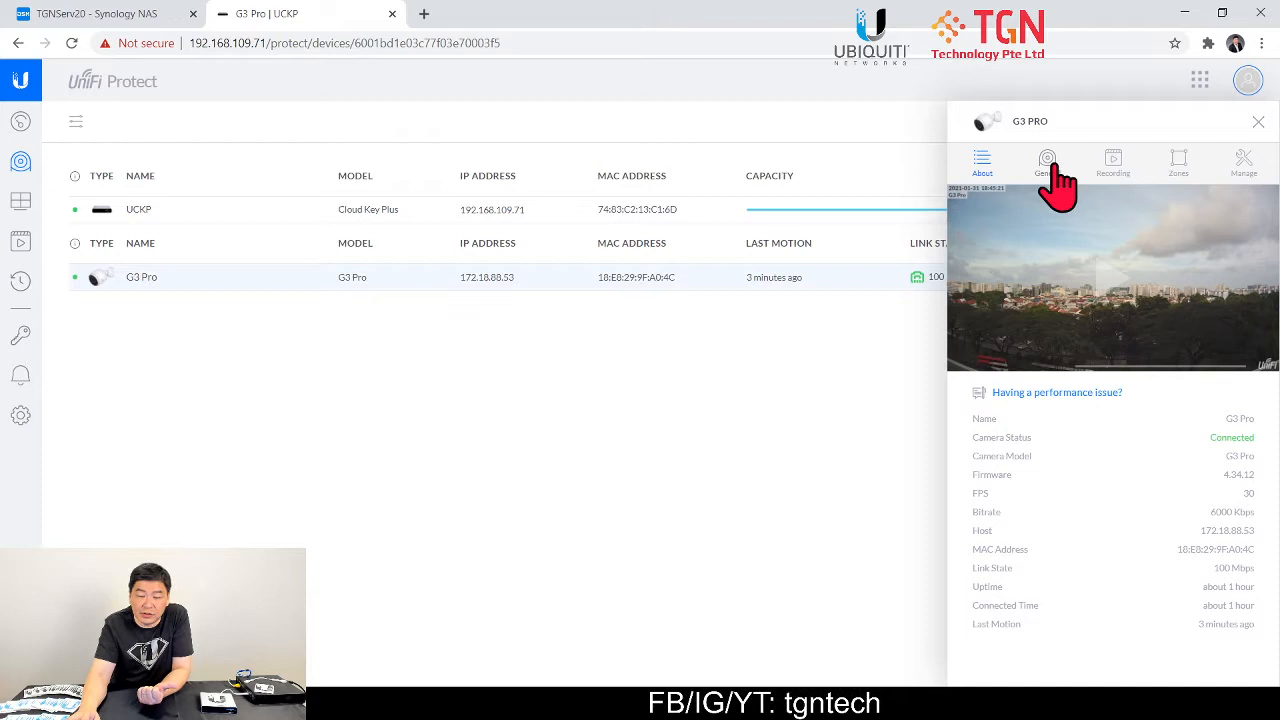
click(1048, 164)
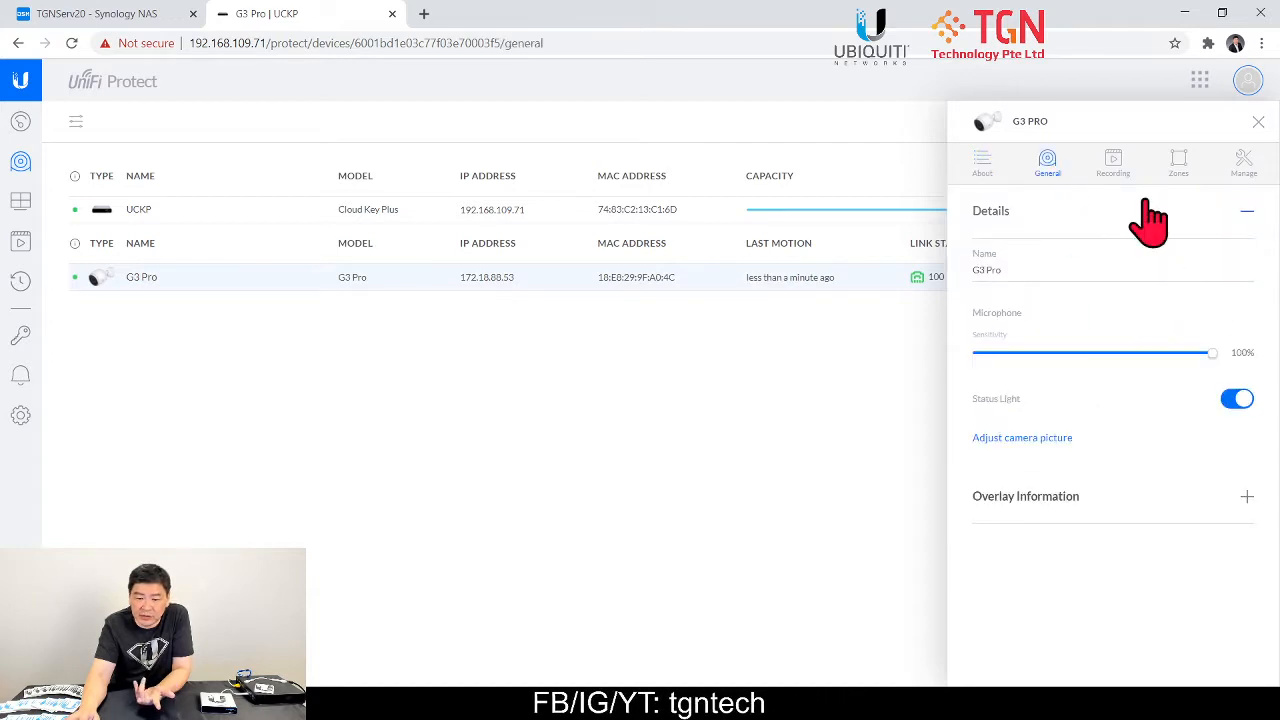
click(1112, 164)
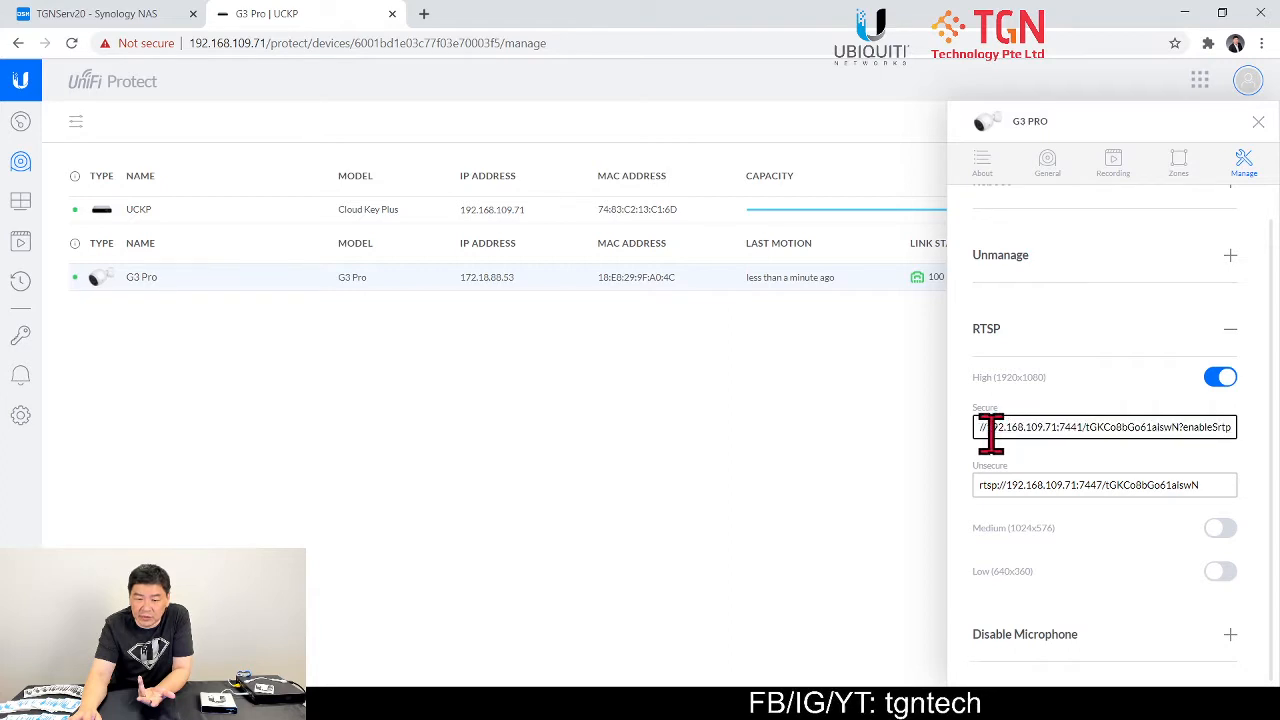
triple_click(1104, 428)
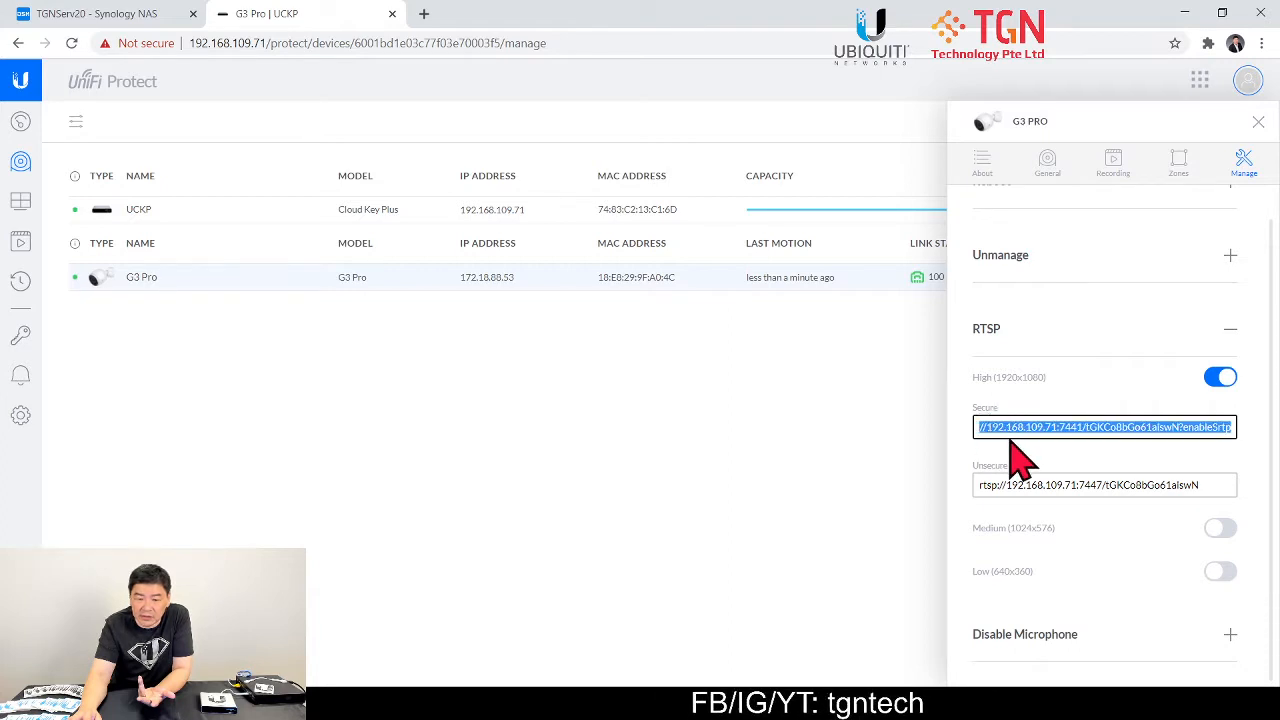
mouse_move(1018, 400)
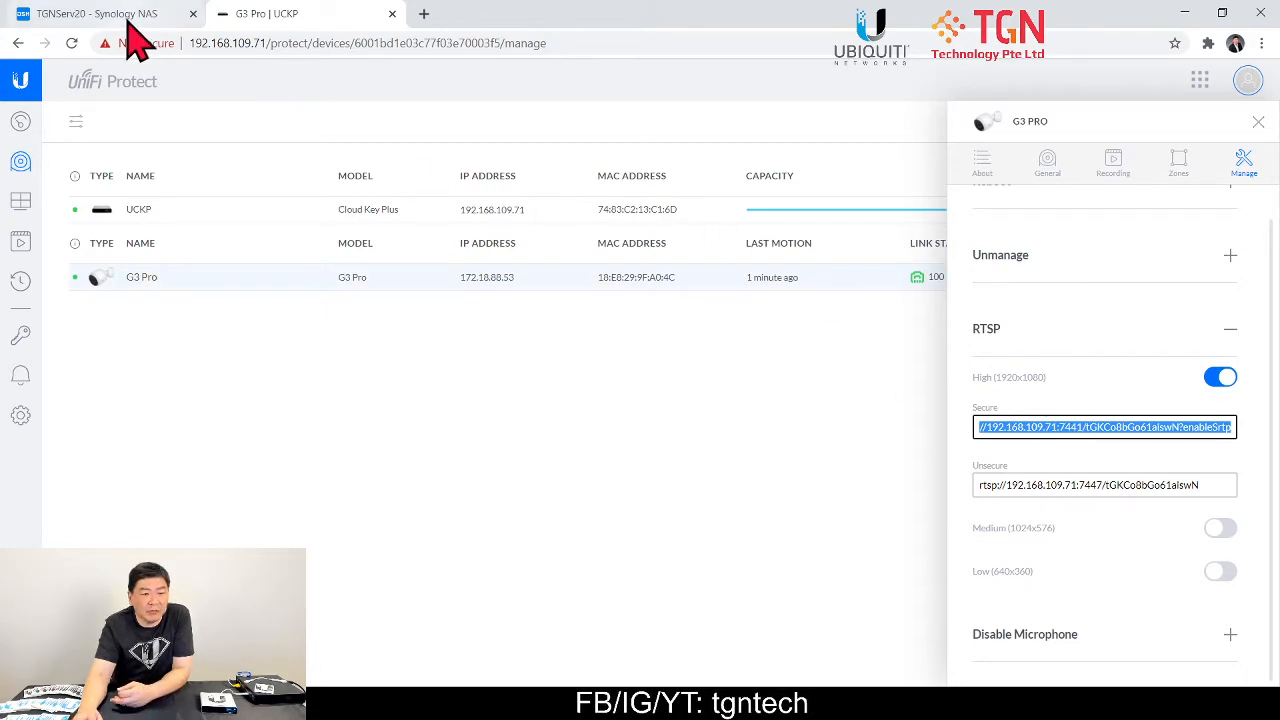
Switch to the Synology NAS, dismiss Help and reach Surveillance Station's empty IP Camera page
click(96, 12)
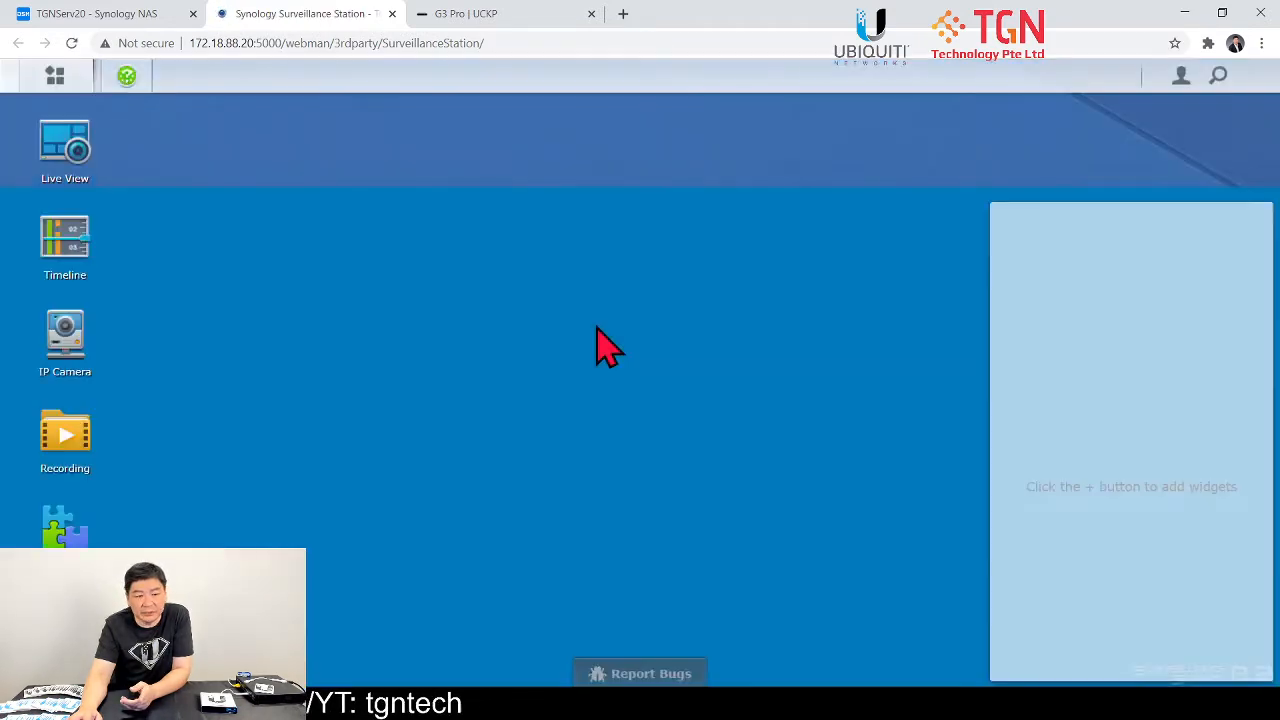
click(126, 76)
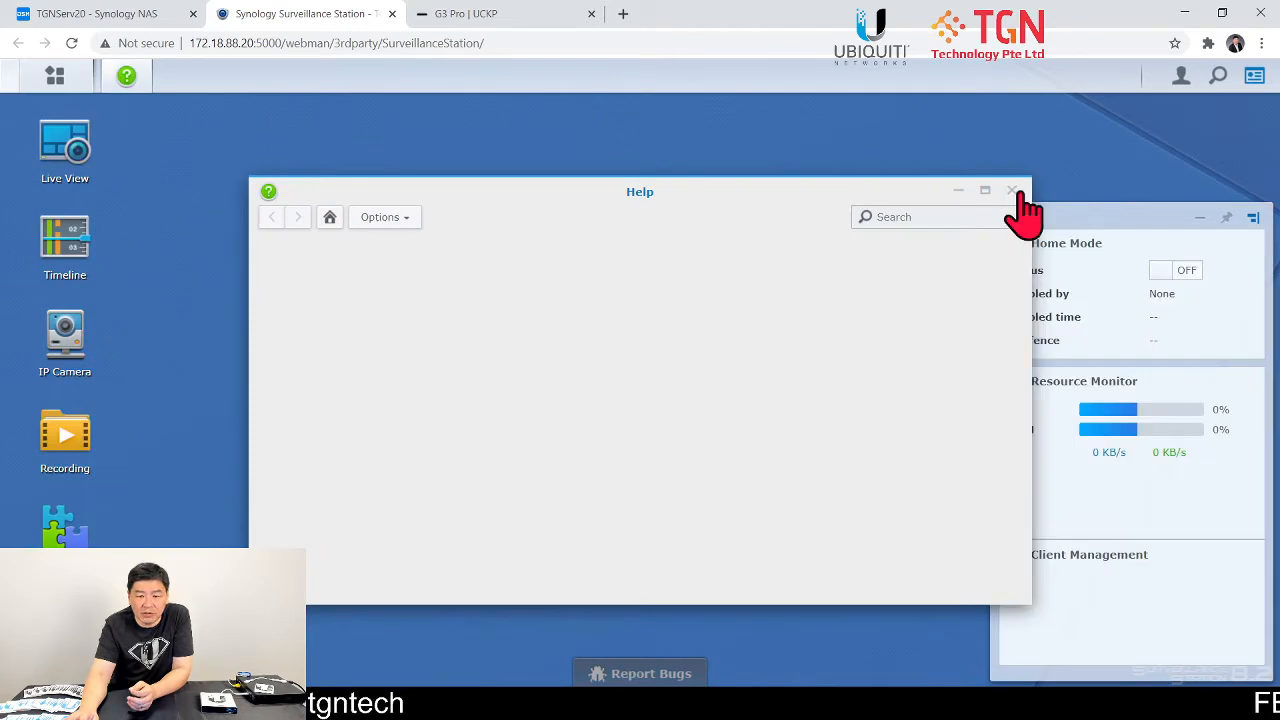
click(1012, 192)
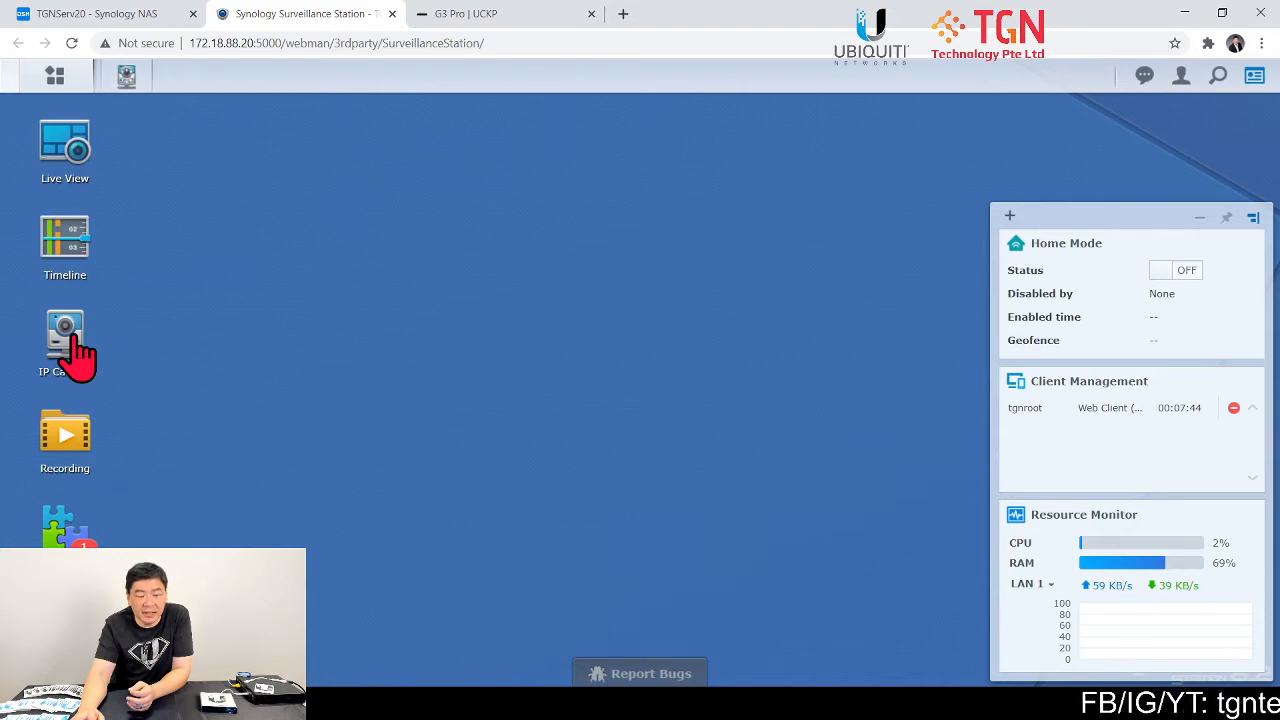
click(64, 344)
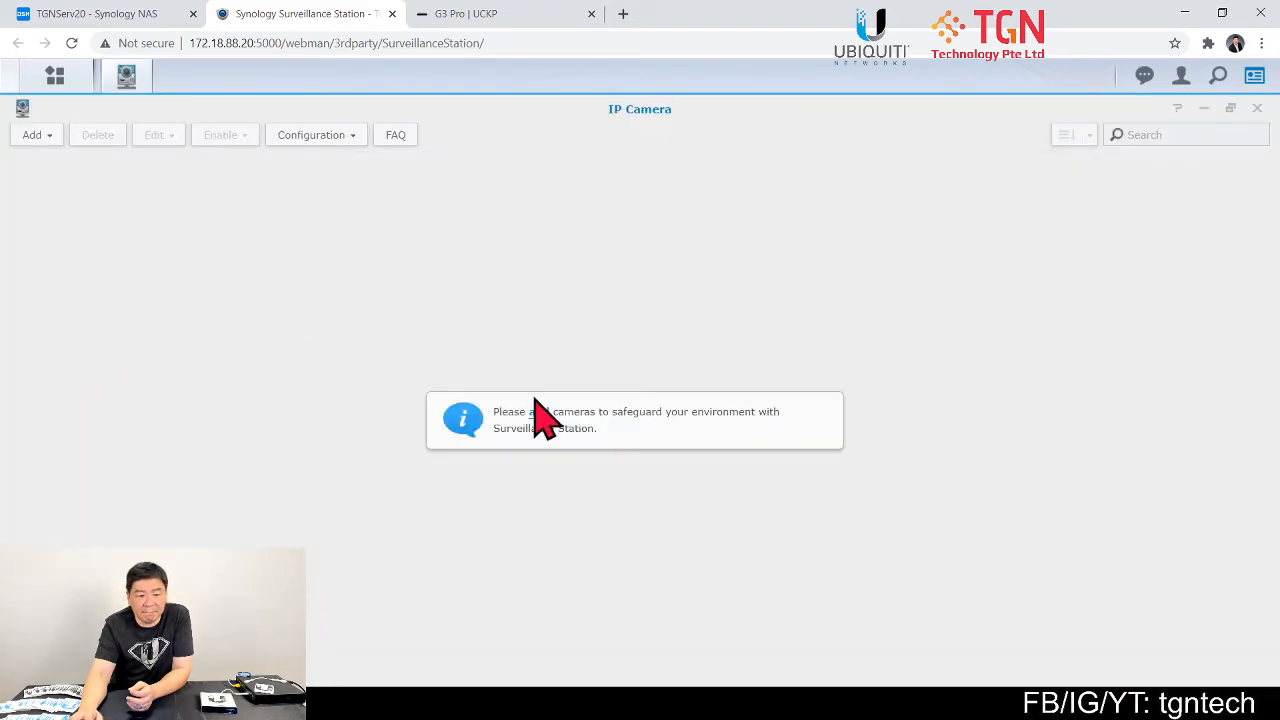
mouse_move(604, 330)
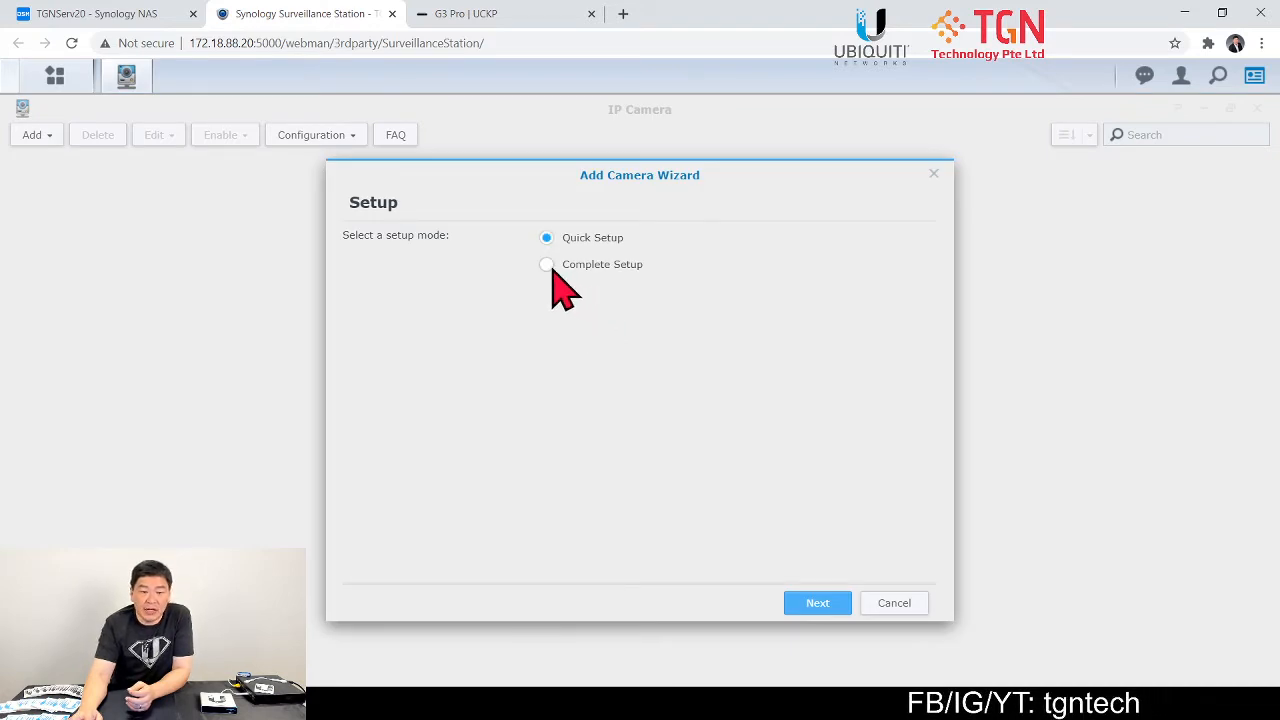
Begin the Add Camera wizard in Complete Setup mode with brand [User Define] and type Streaming - RTSP
click(546, 264)
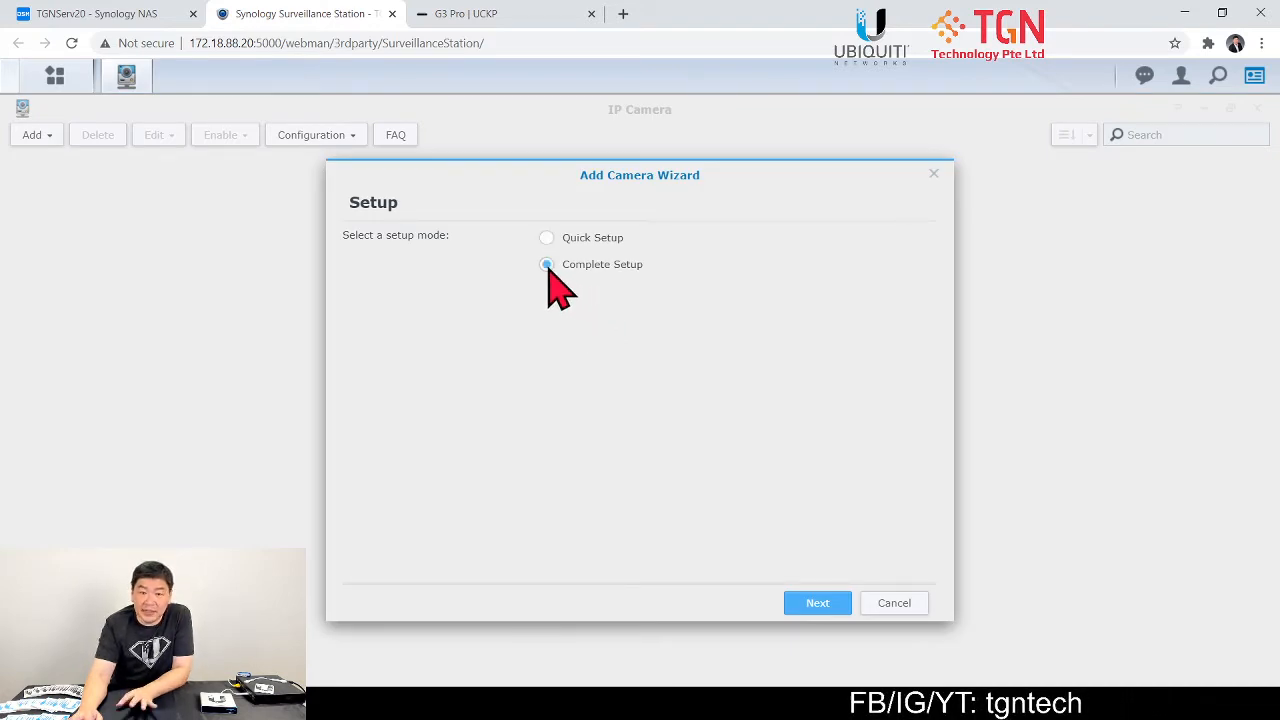
click(816, 602)
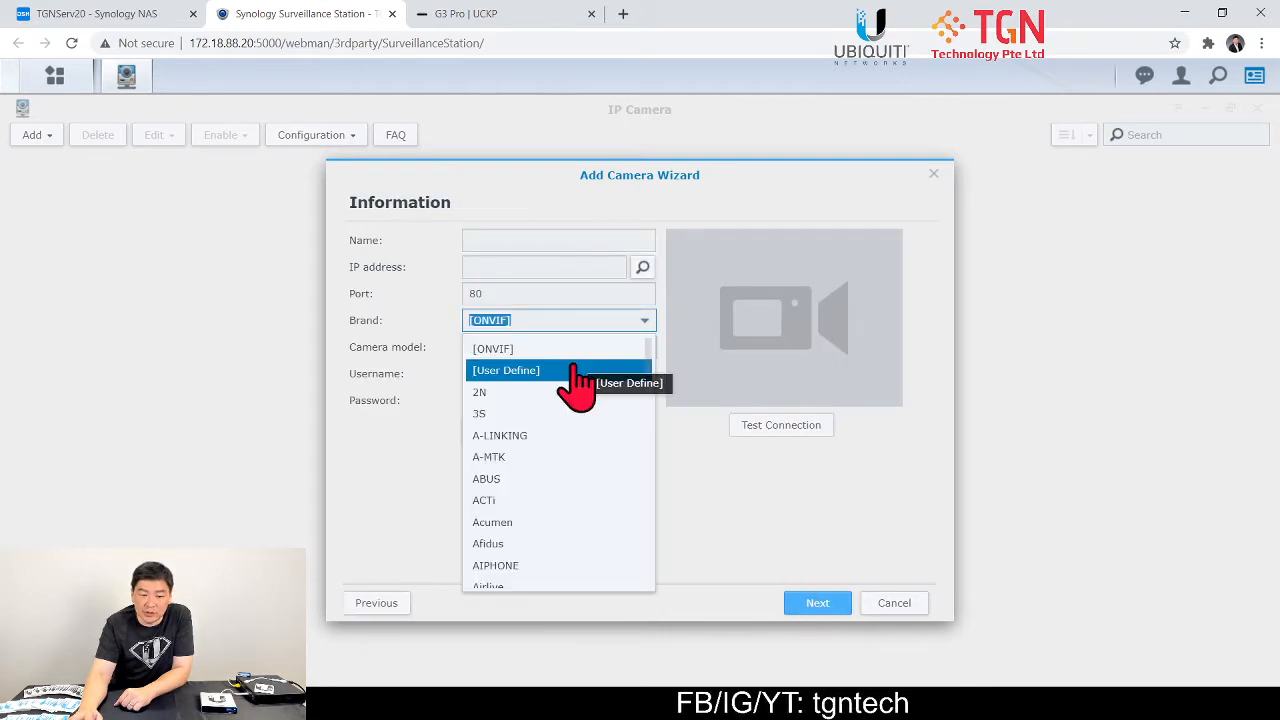
click(504, 370)
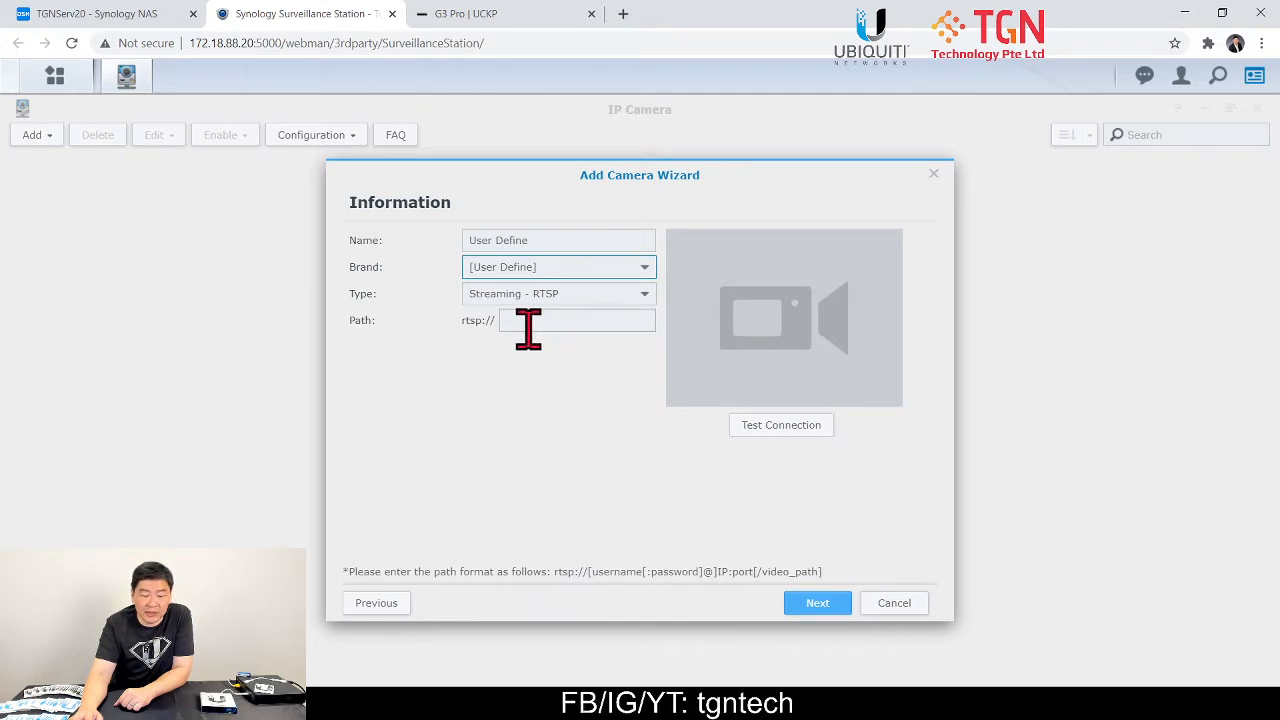
mouse_move(510, 44)
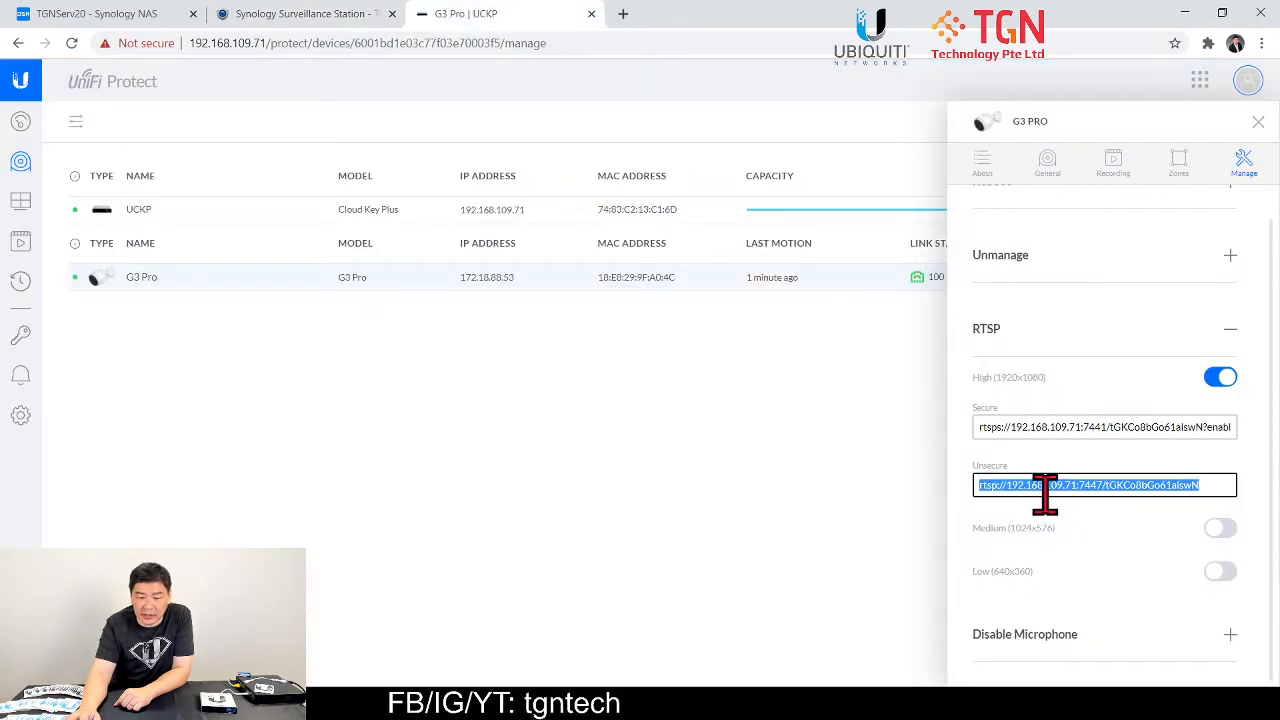
Paste the G3 Pro's unsecure RTSP URL as the stream path and run a successful connection test
click(304, 12)
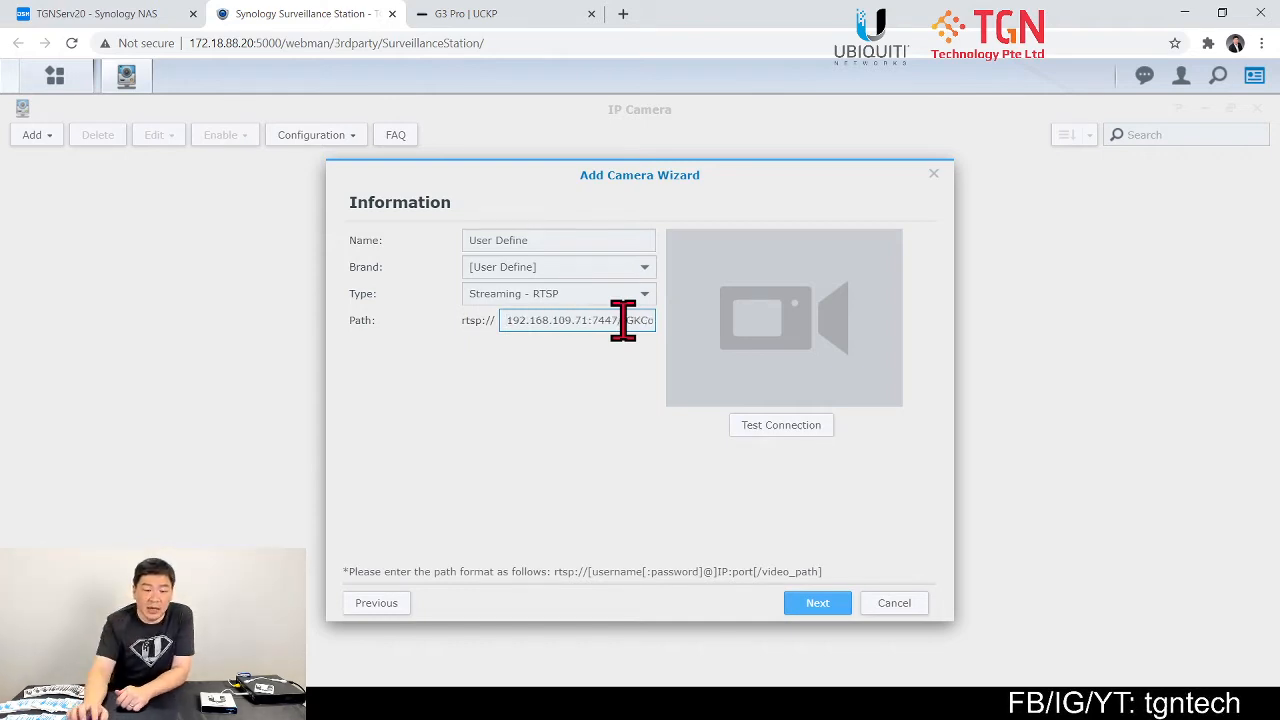
click(780, 424)
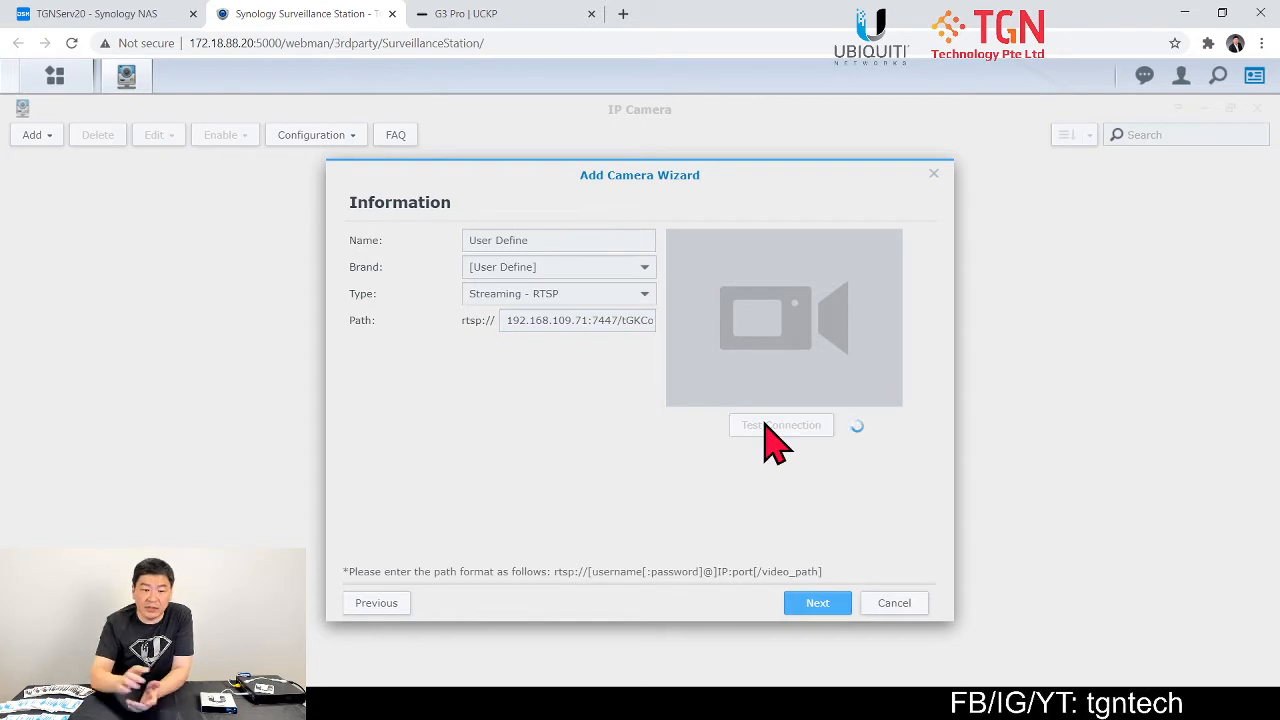
click(780, 424)
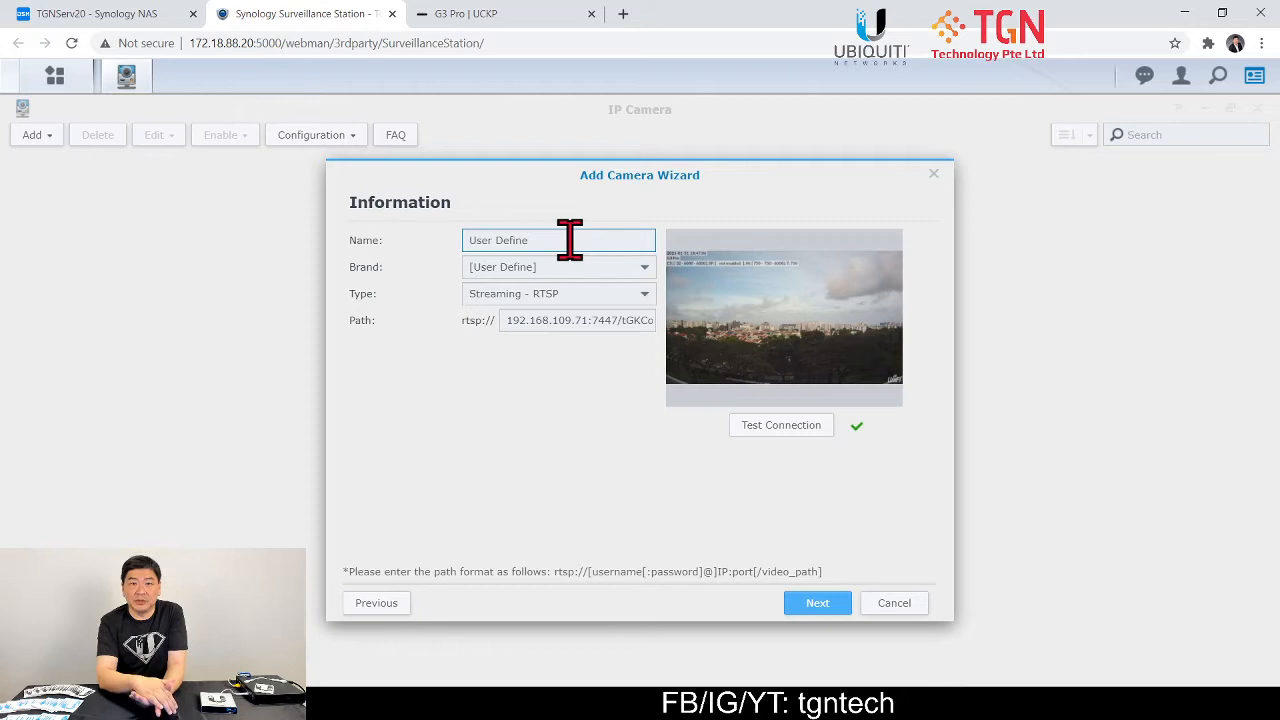
mouse_move(560, 240)
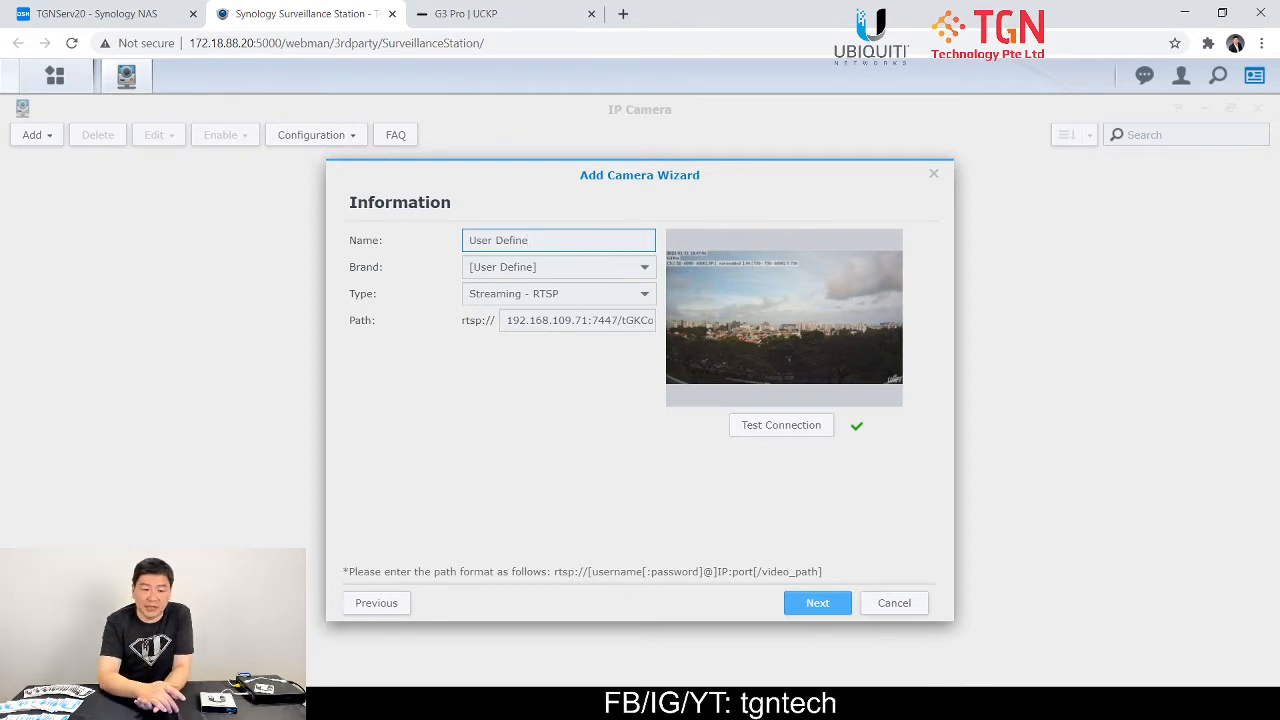
Replace the default camera name with G3-Pro
key(Backspace)
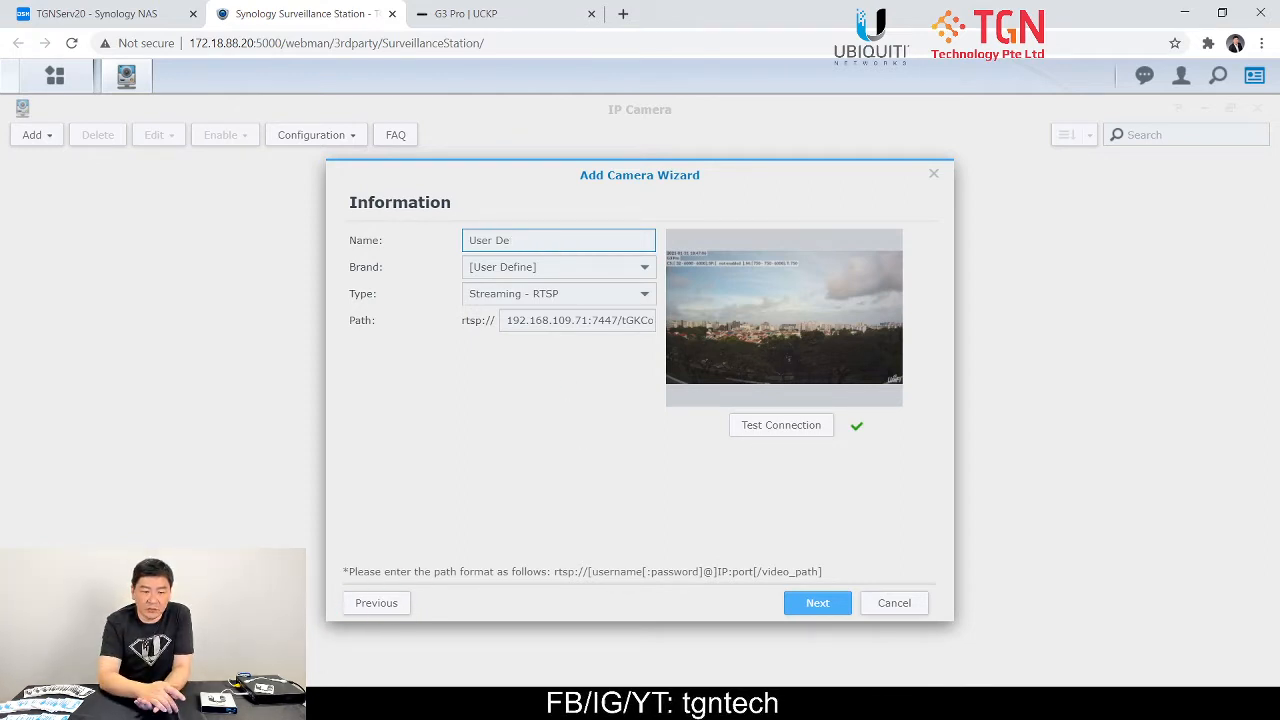
text(G3-Pro)
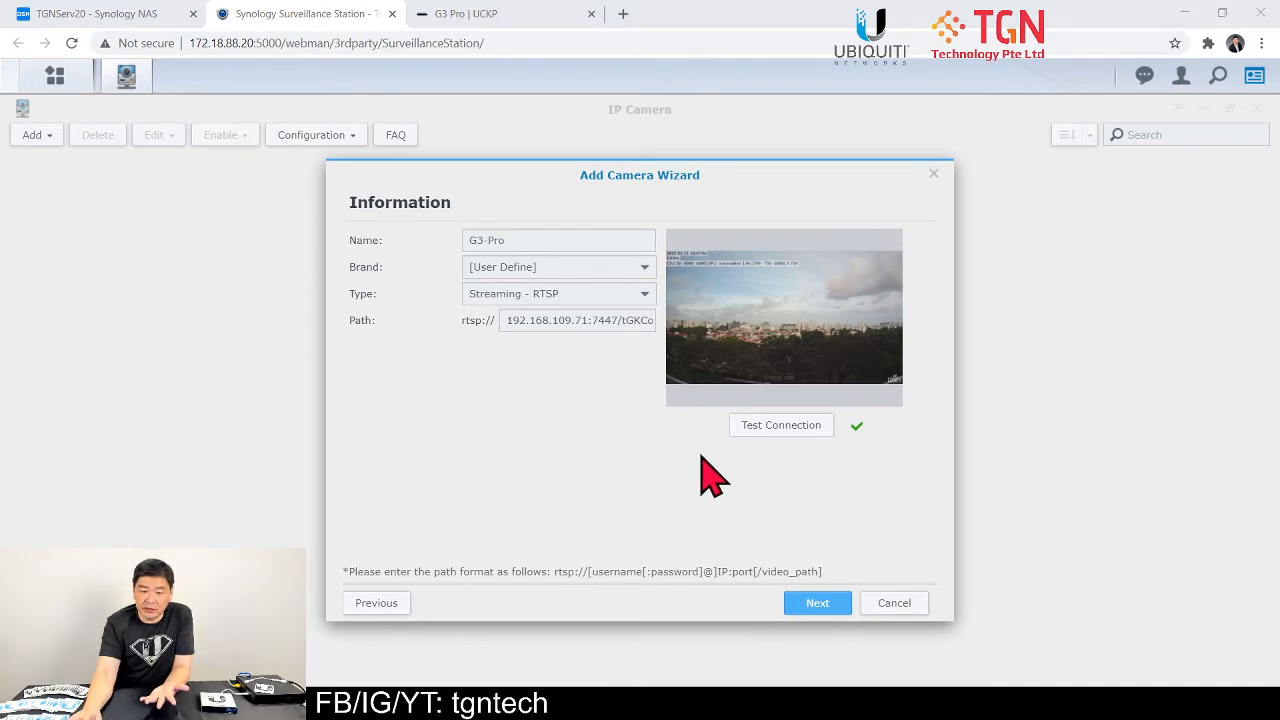
mouse_move(724, 460)
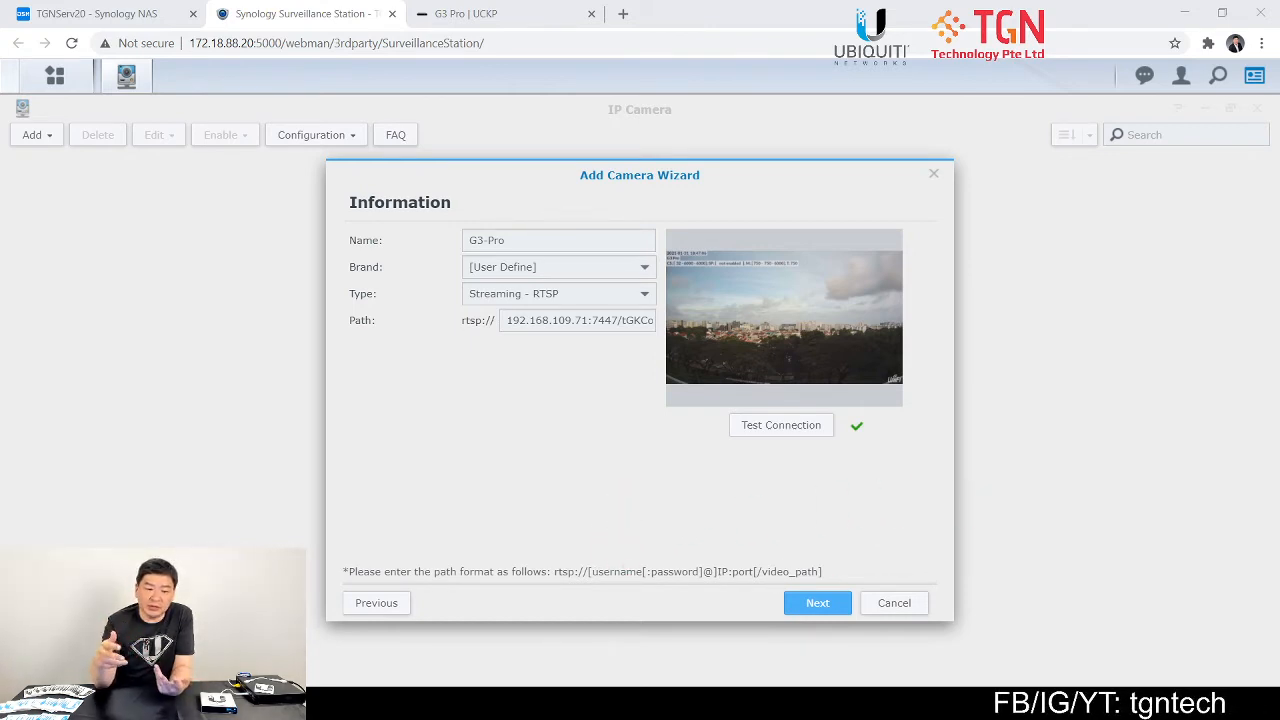
mouse_move(1004, 492)
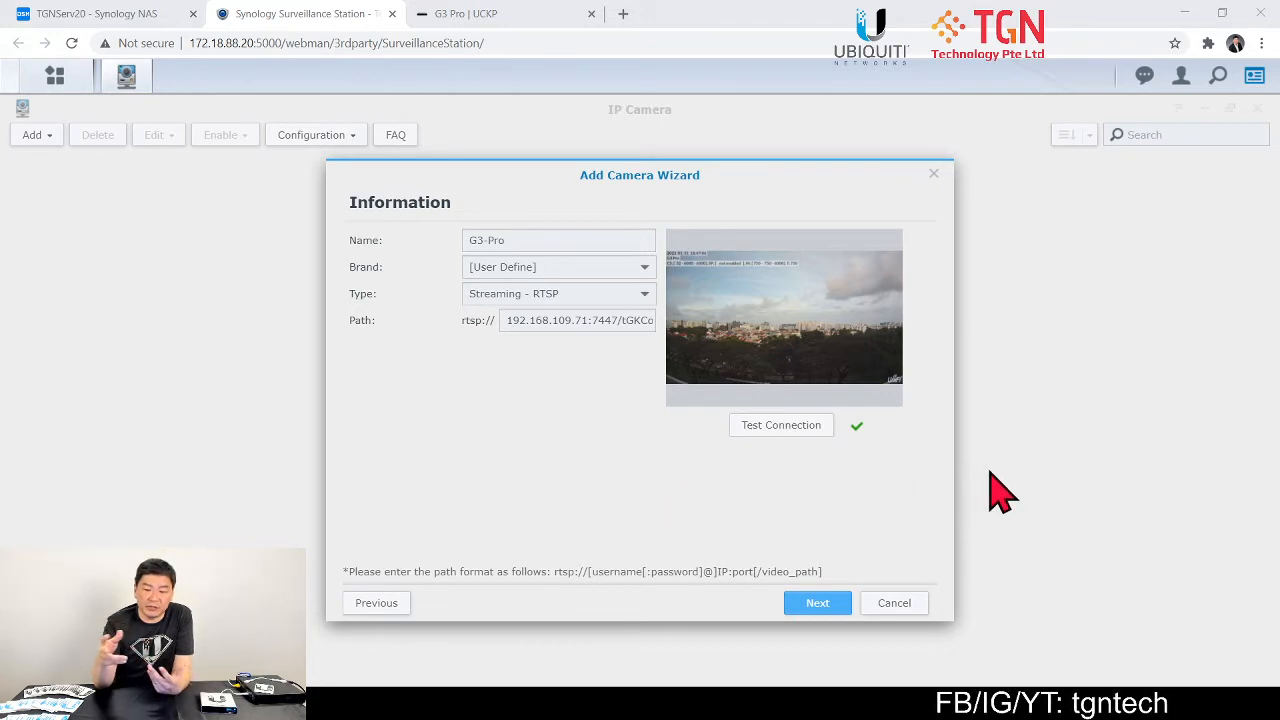
mouse_move(1004, 490)
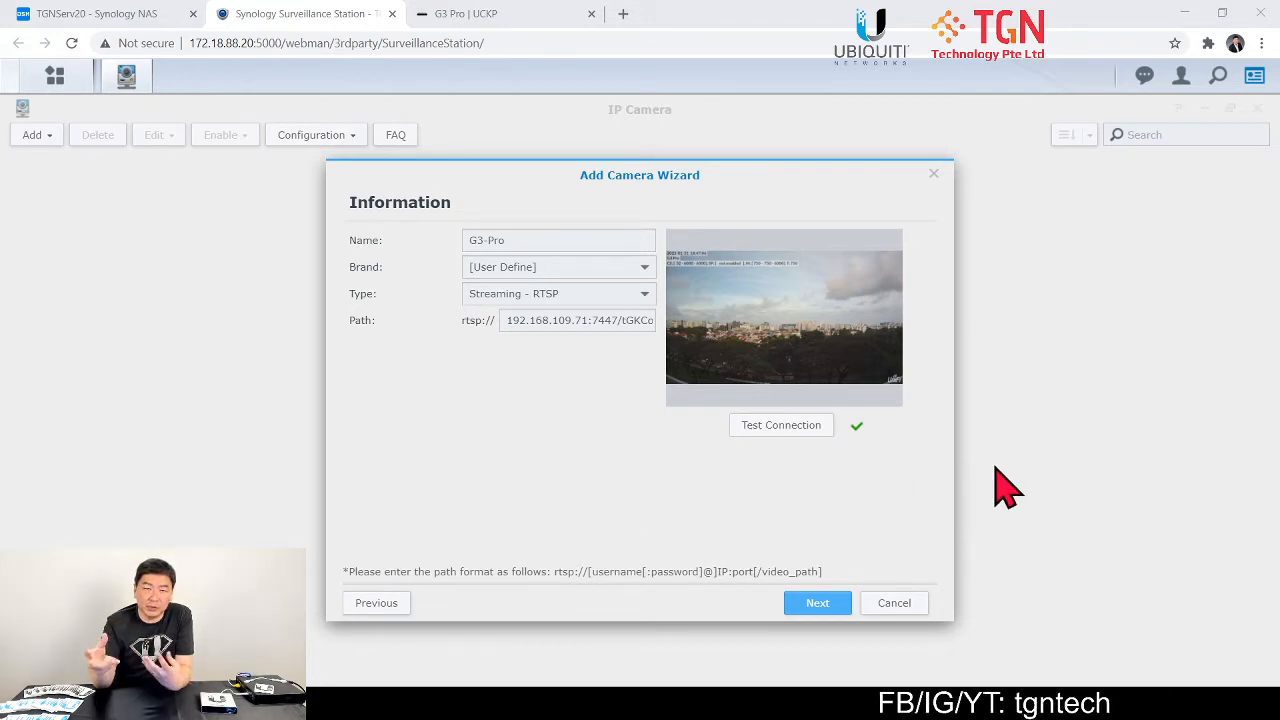
mouse_move(696, 376)
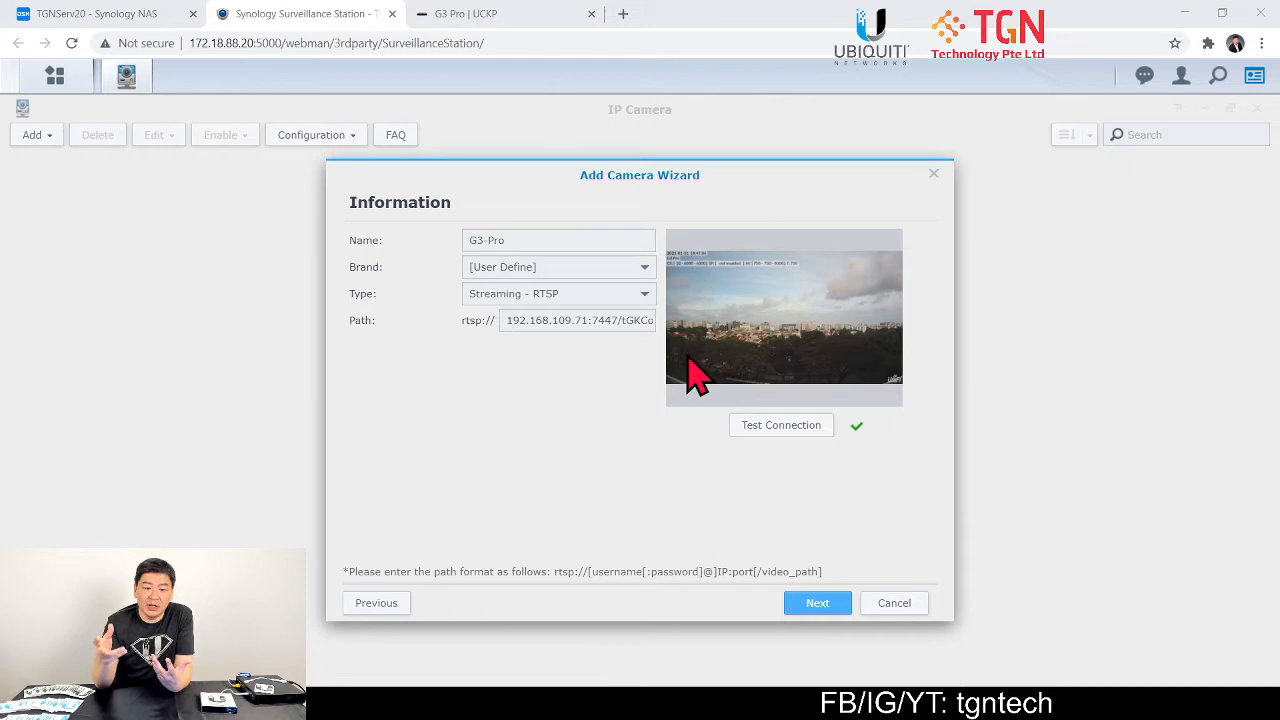
click(558, 240)
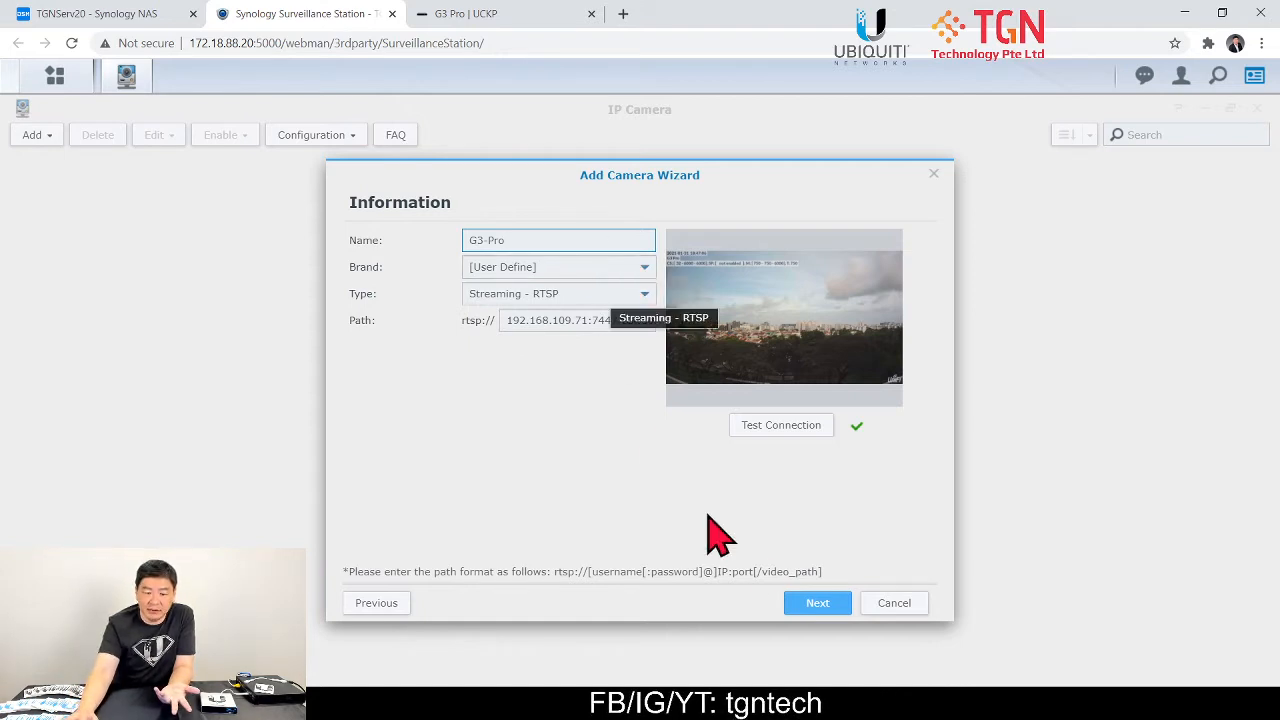
Accept default Video, Recording and Schedule settings so G3-Pro is saved to the camera list
click(816, 602)
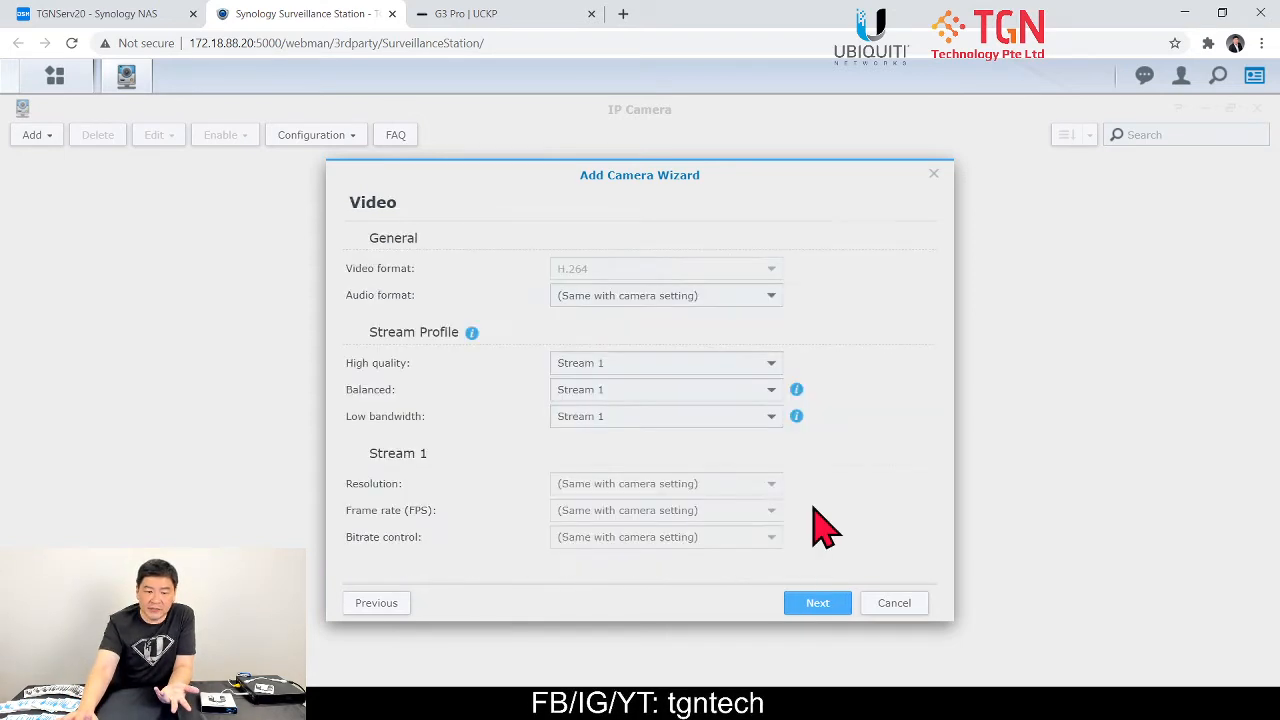
mouse_move(804, 450)
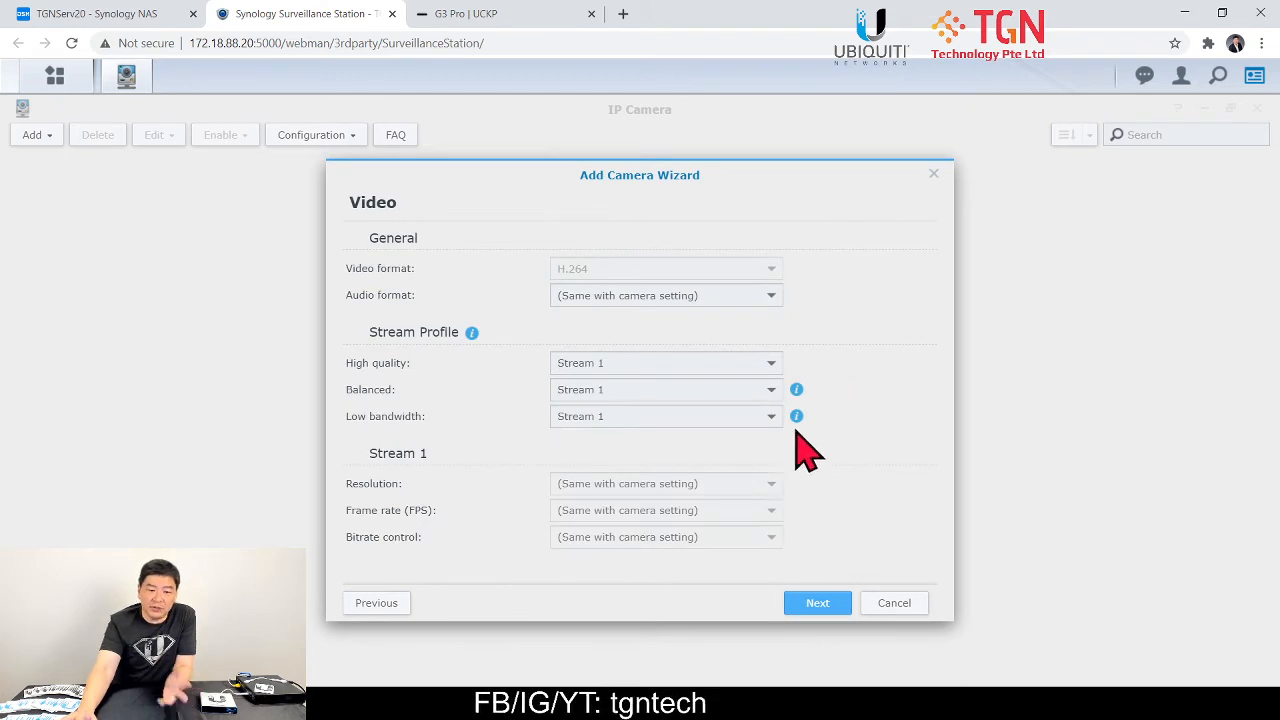
mouse_move(664, 376)
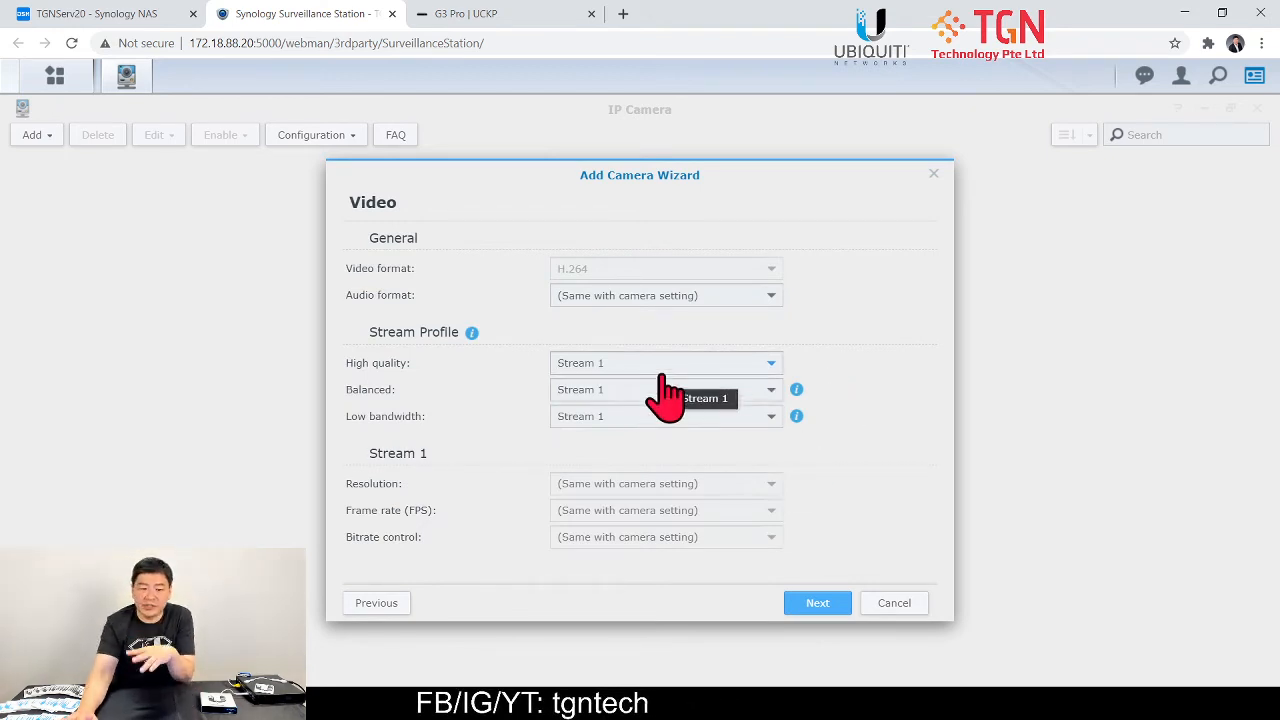
mouse_move(744, 510)
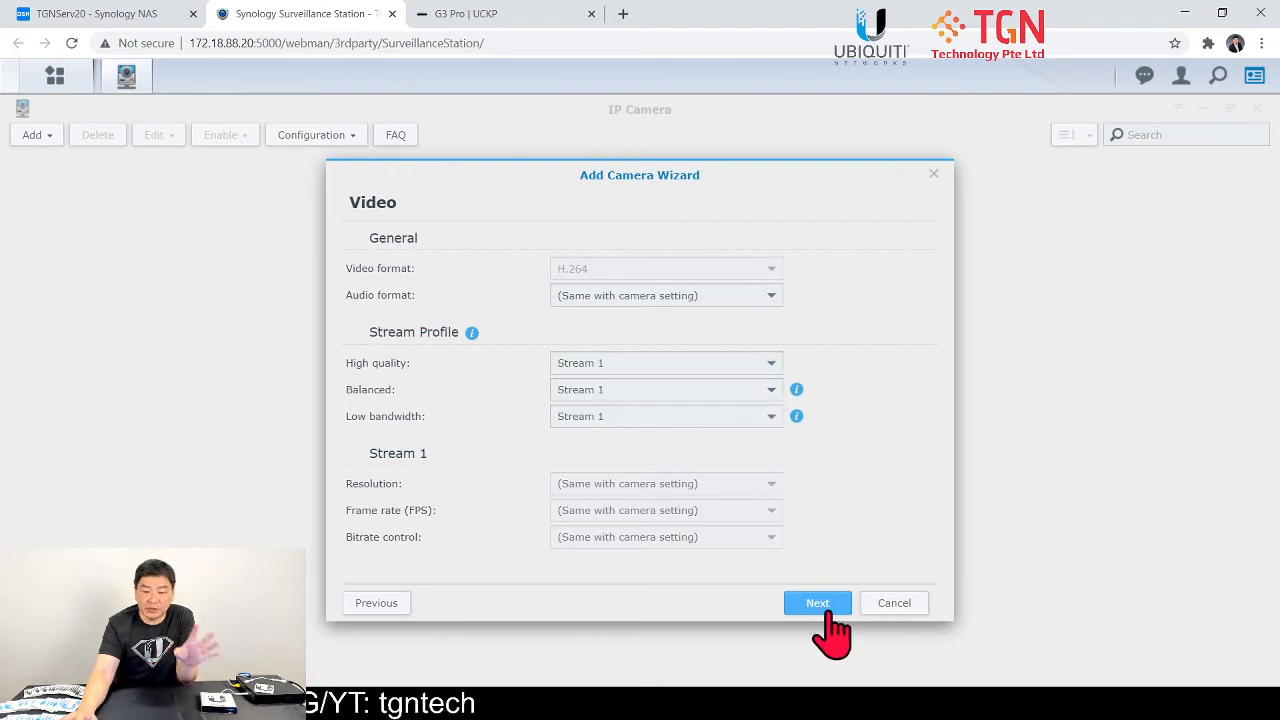
click(816, 602)
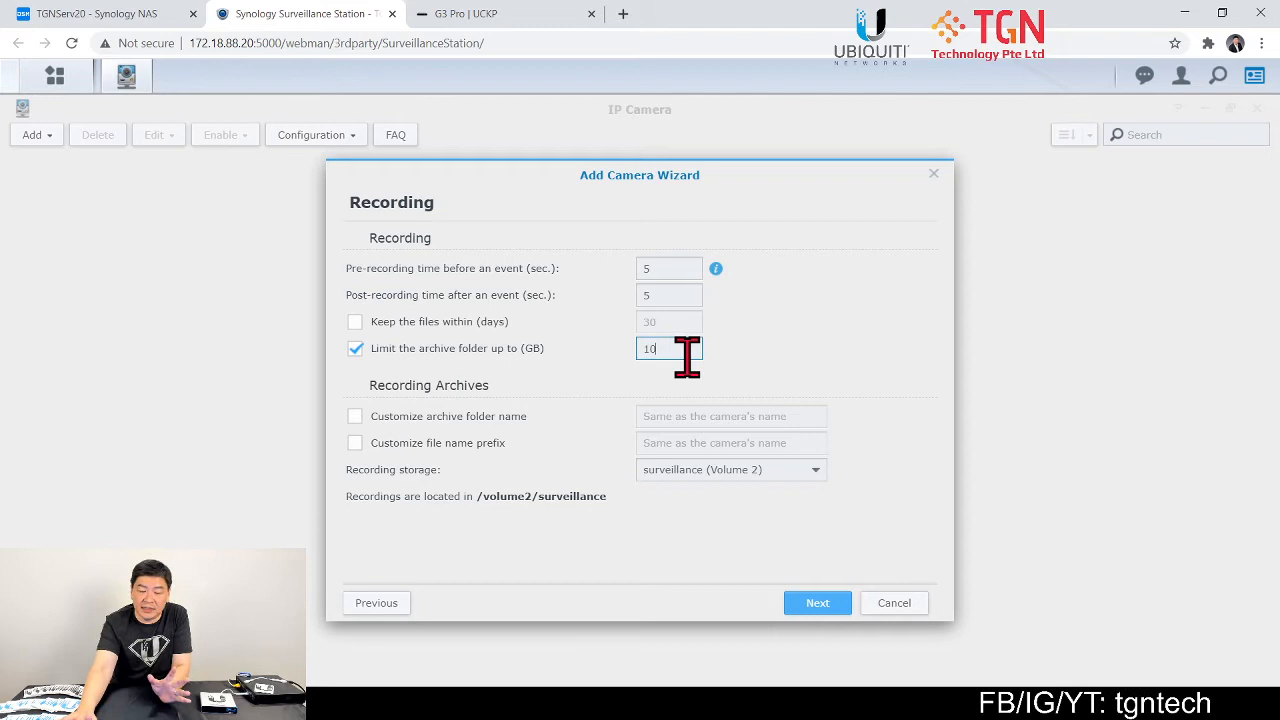
click(816, 604)
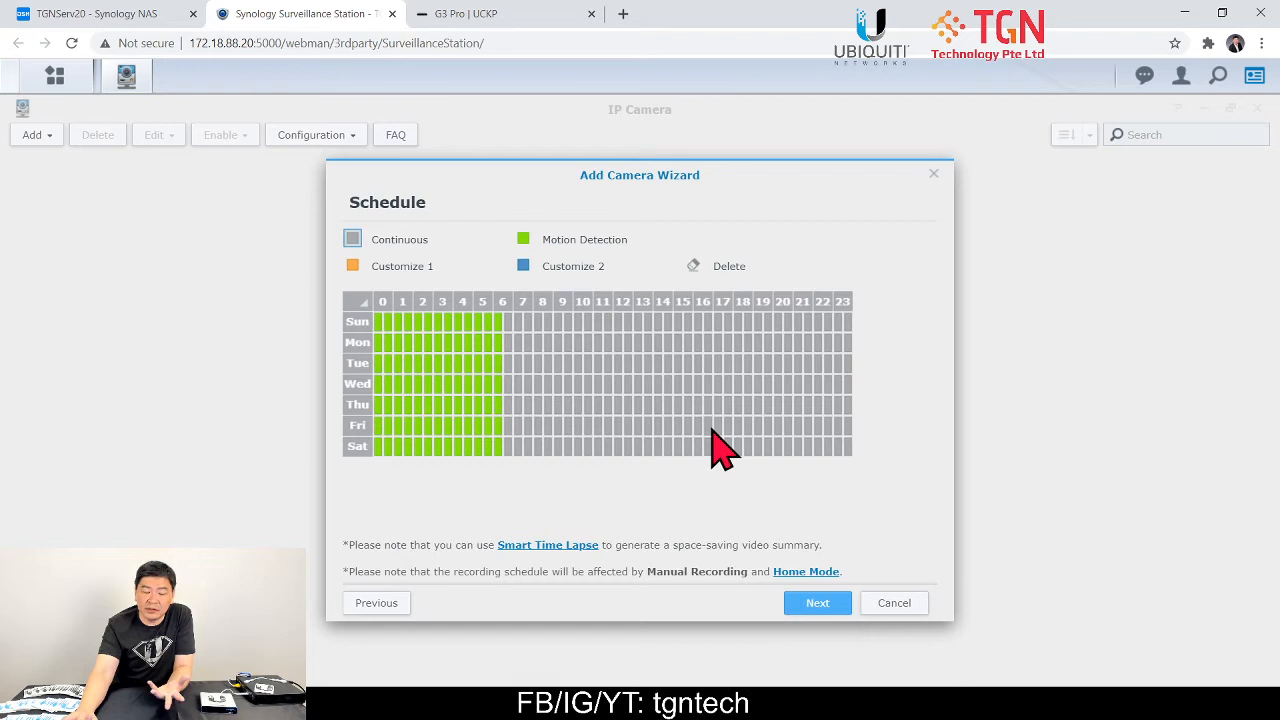
mouse_move(640, 384)
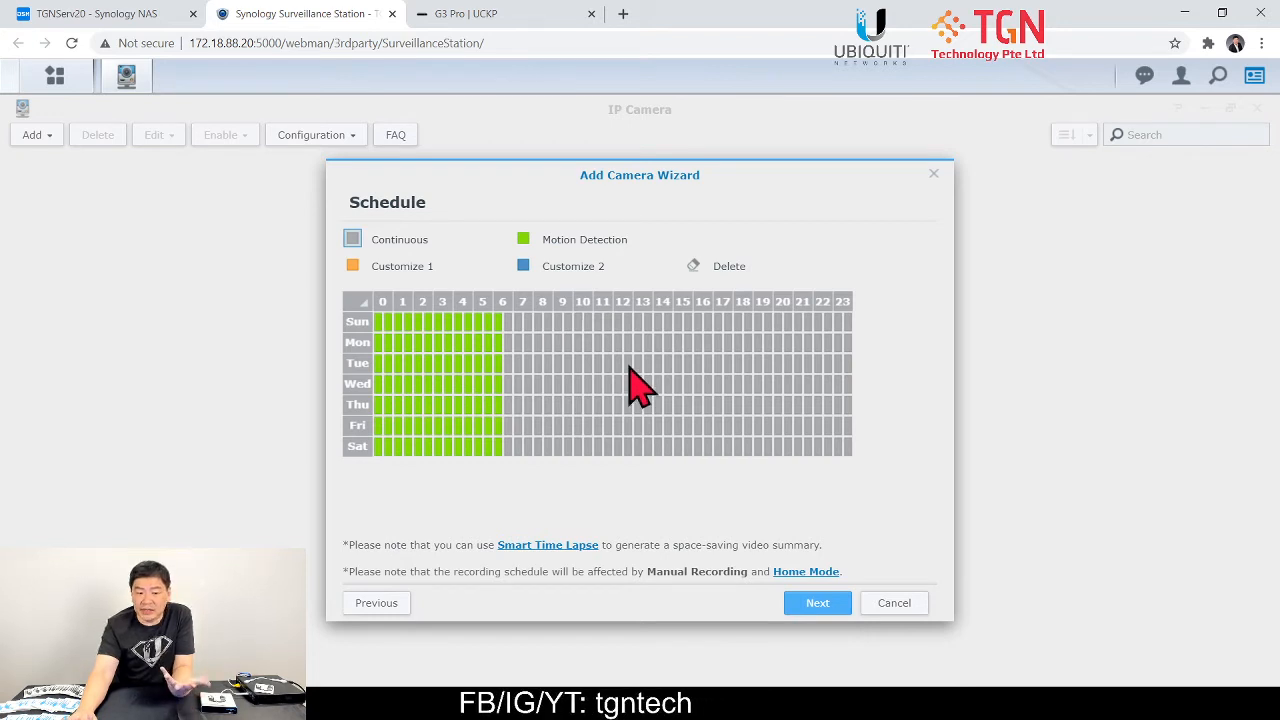
click(816, 602)
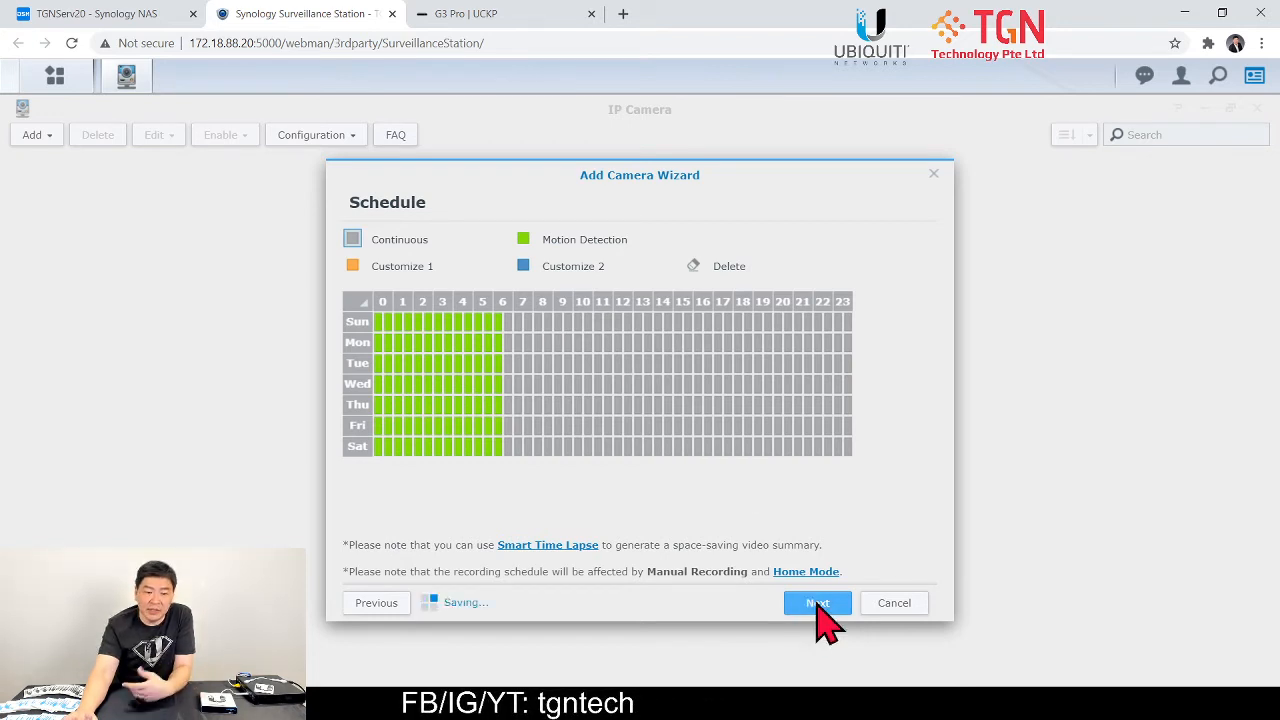
click(816, 602)
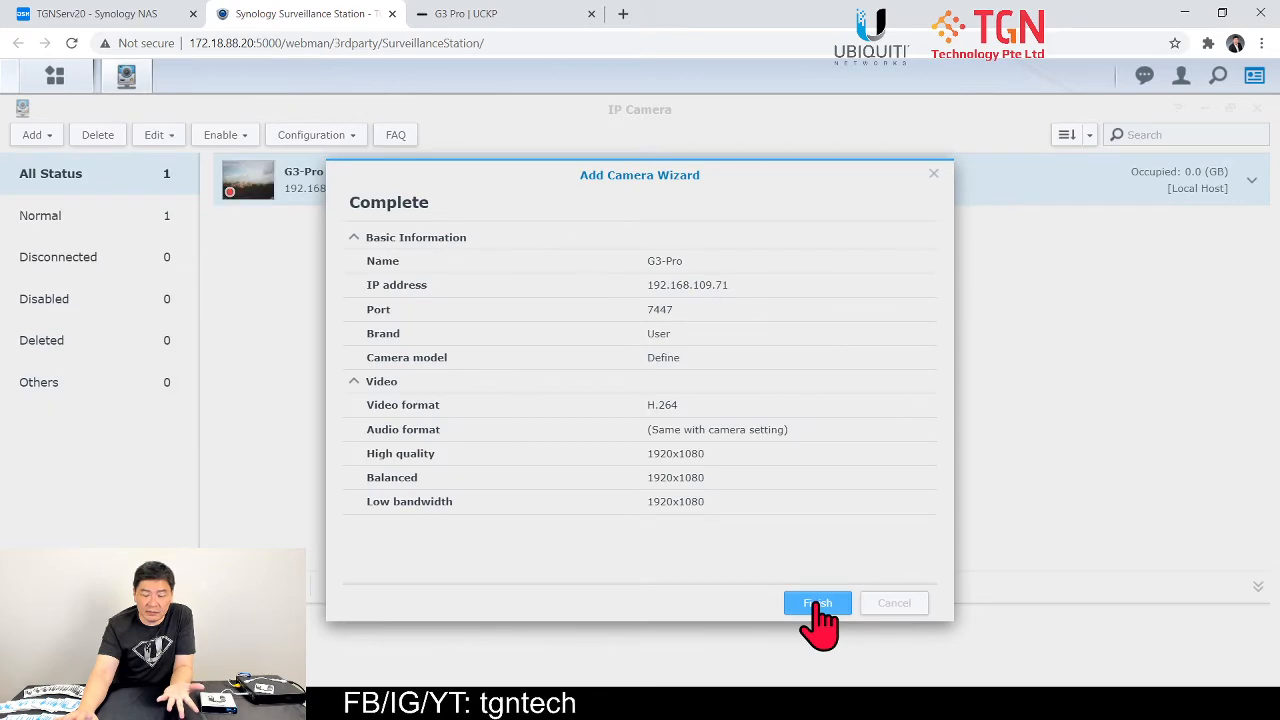
Finish the wizard and show the G3-Pro's live feed in Live View
click(816, 602)
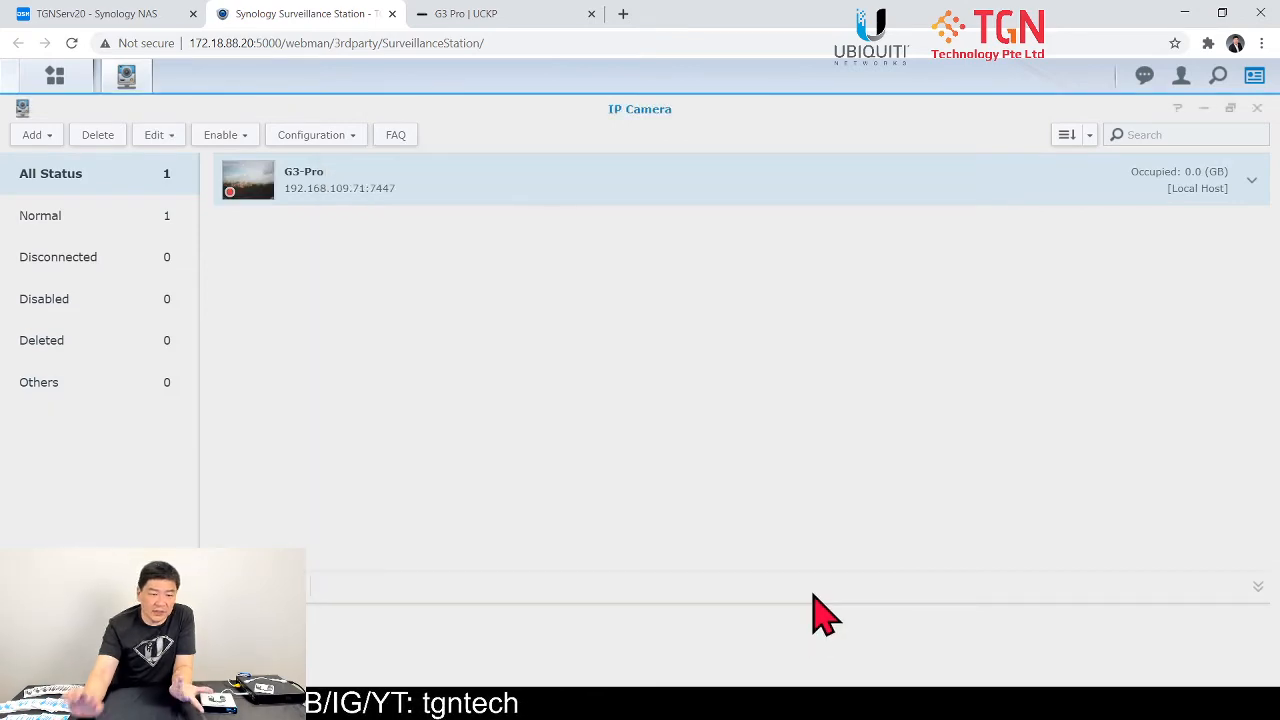
click(56, 76)
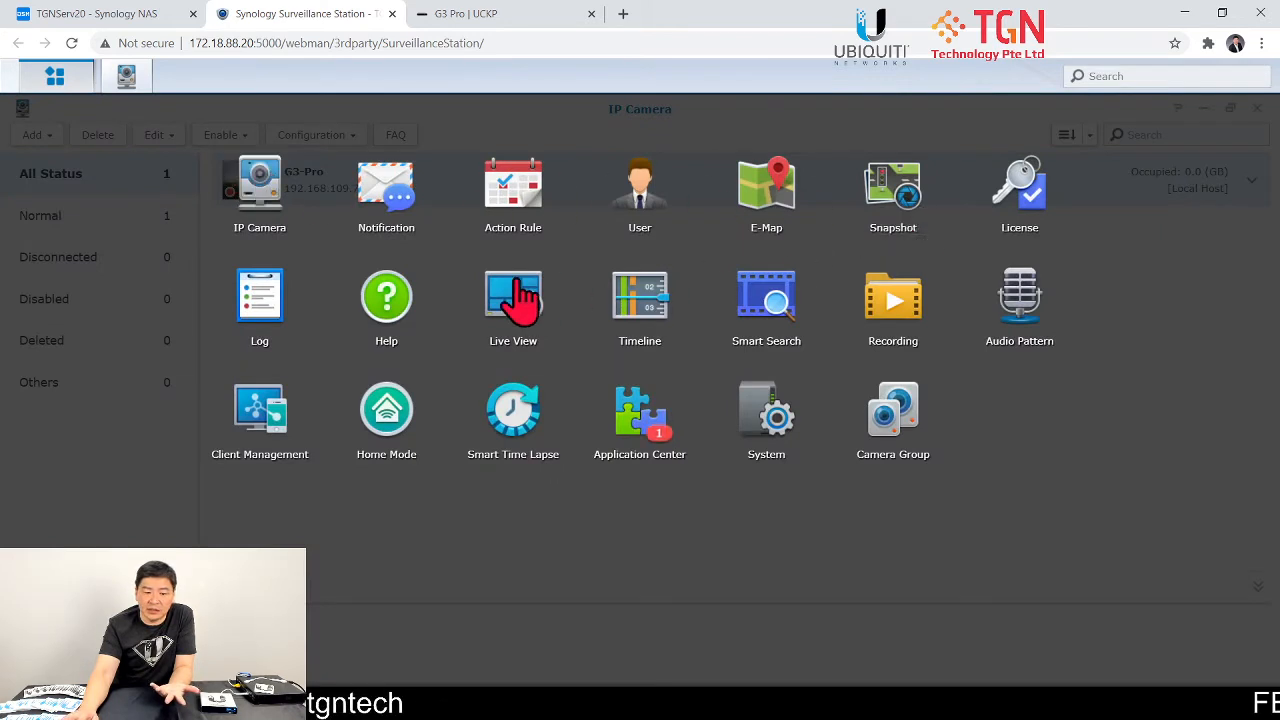
click(512, 294)
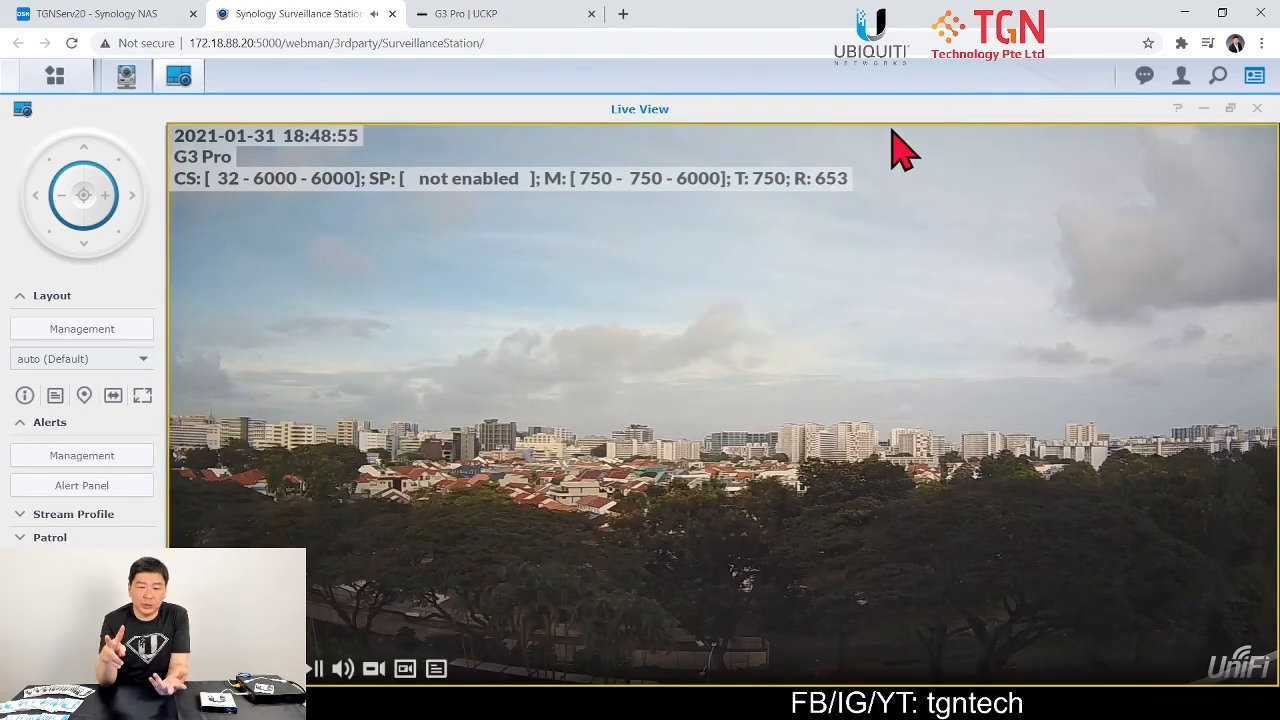
mouse_move(850, 340)
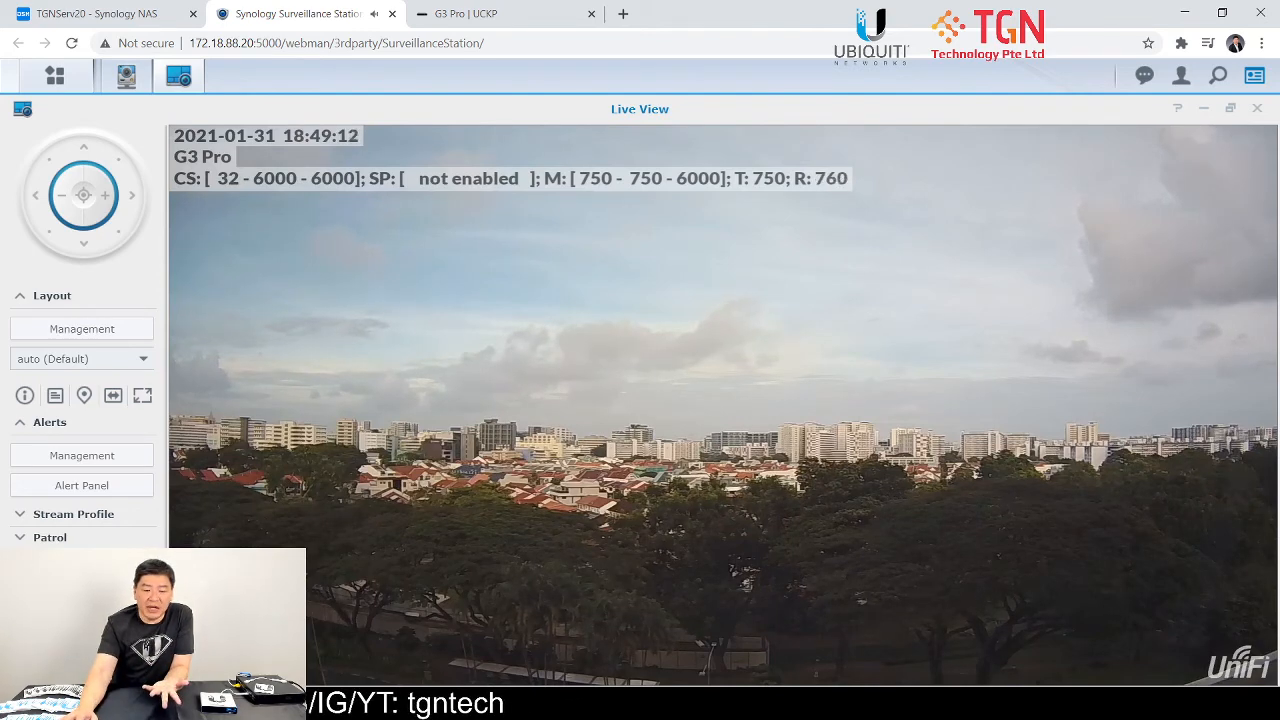
mouse_move(640, 298)
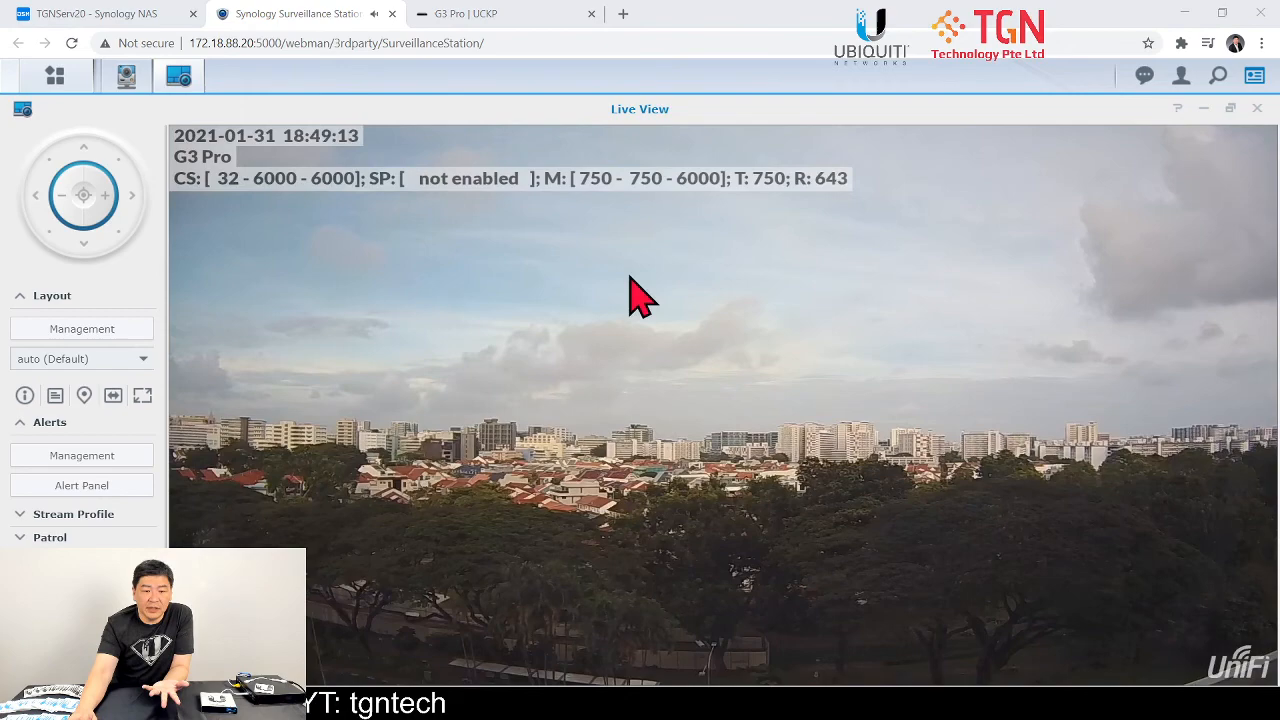